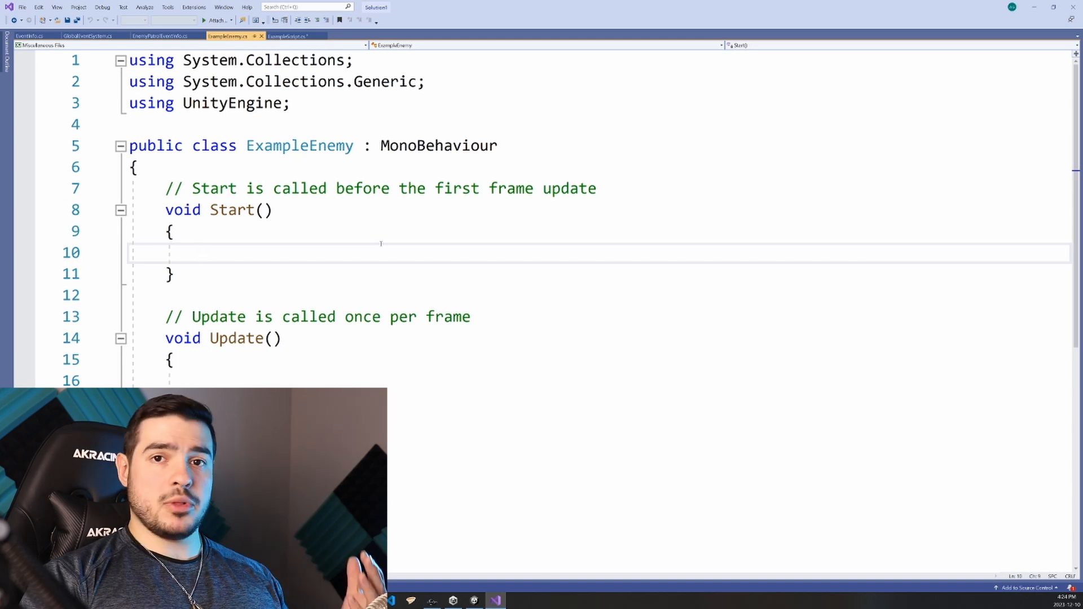
- In Start, add GameObject player = GameObject.Find("Player");
left_click(201, 253)
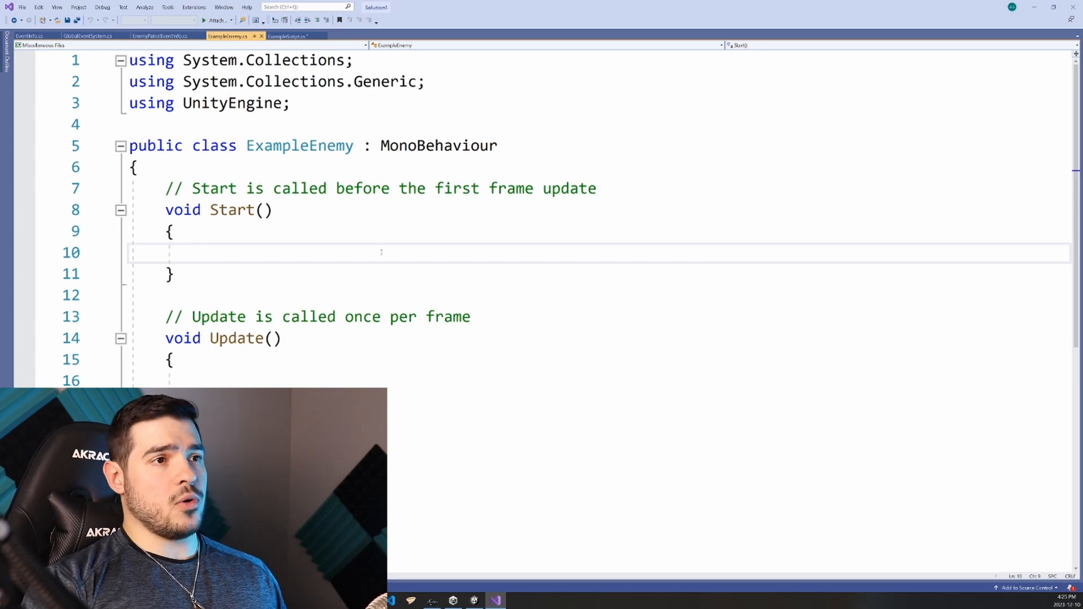
type("GameObject")
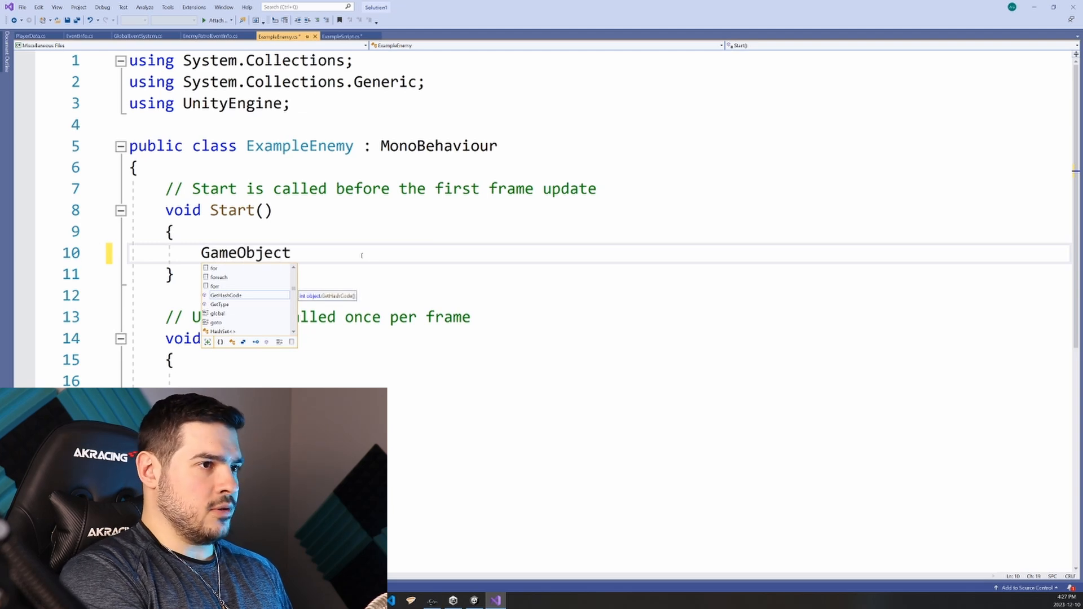
type("player =")
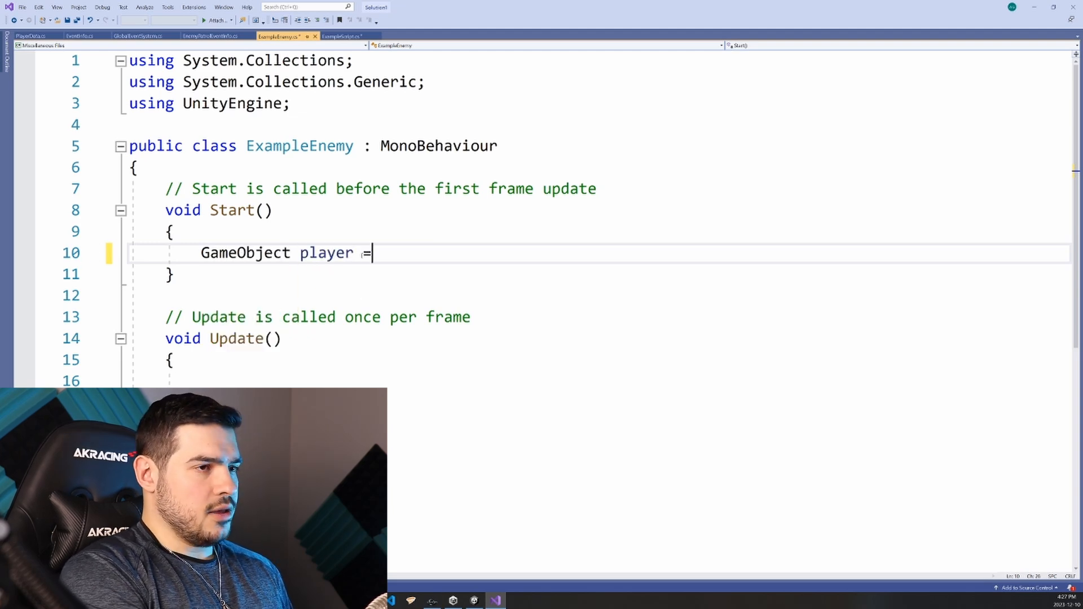
type("GameOb")
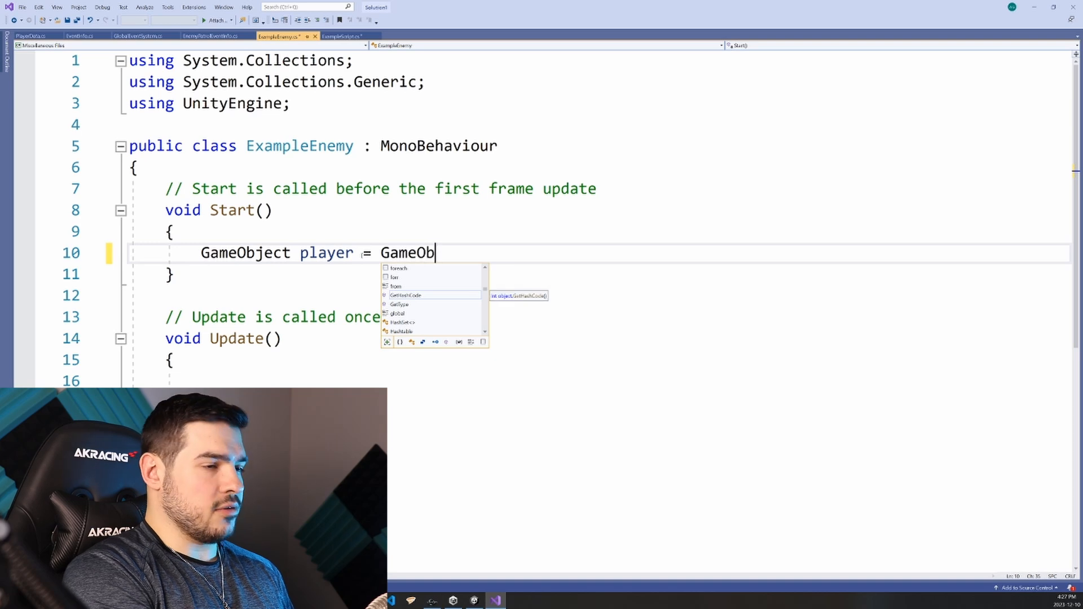
type("ject.Find(\"Player\")")
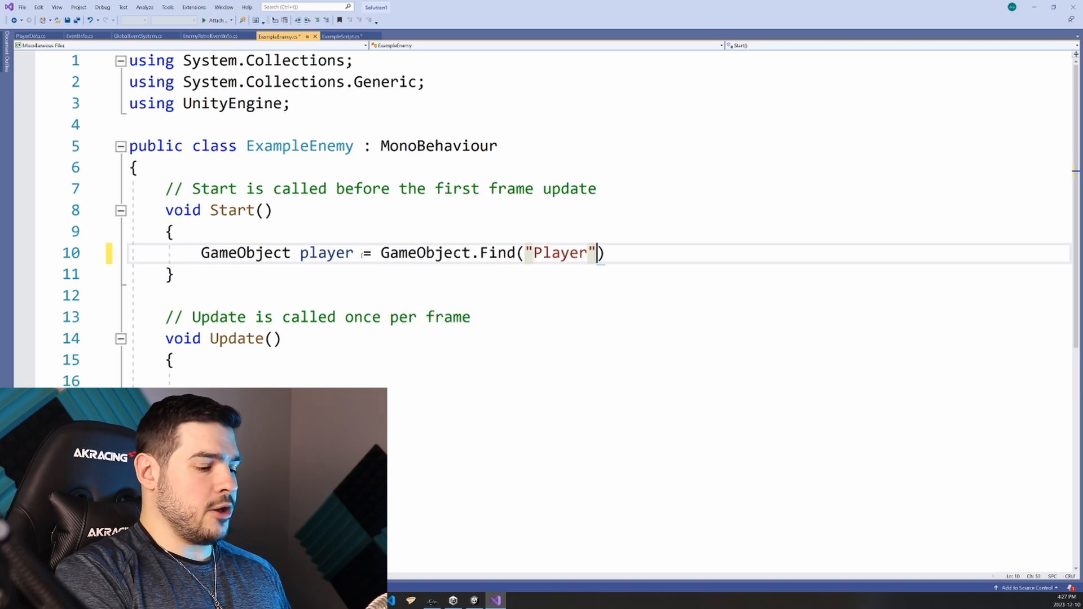
type(";")
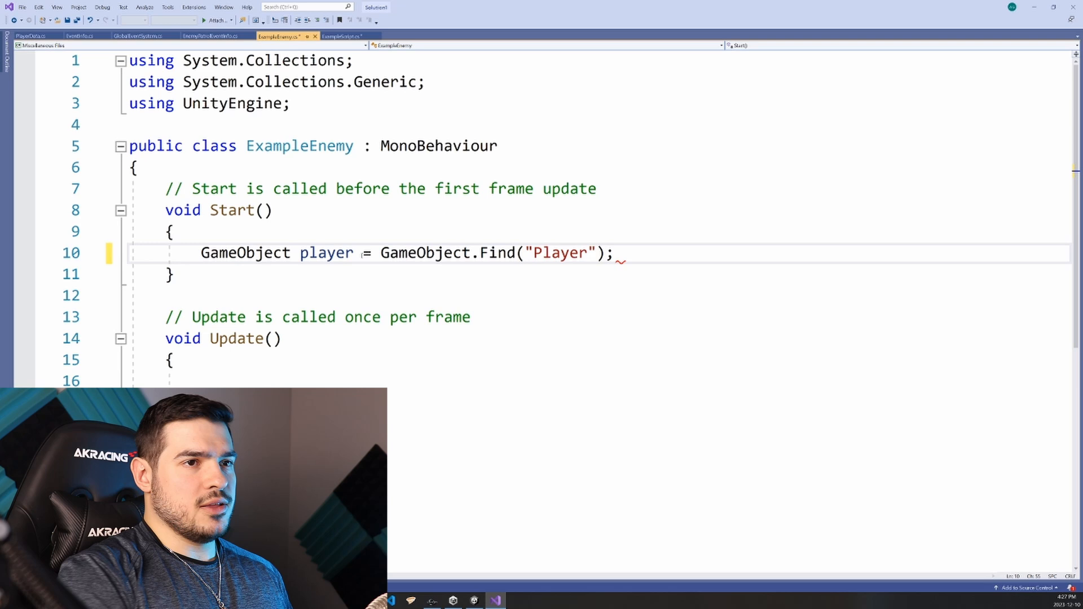
- Reuse the GameObject.Find("Player") call in Update and select the Start lookup line
left_click_drag(382, 253, 612, 253)
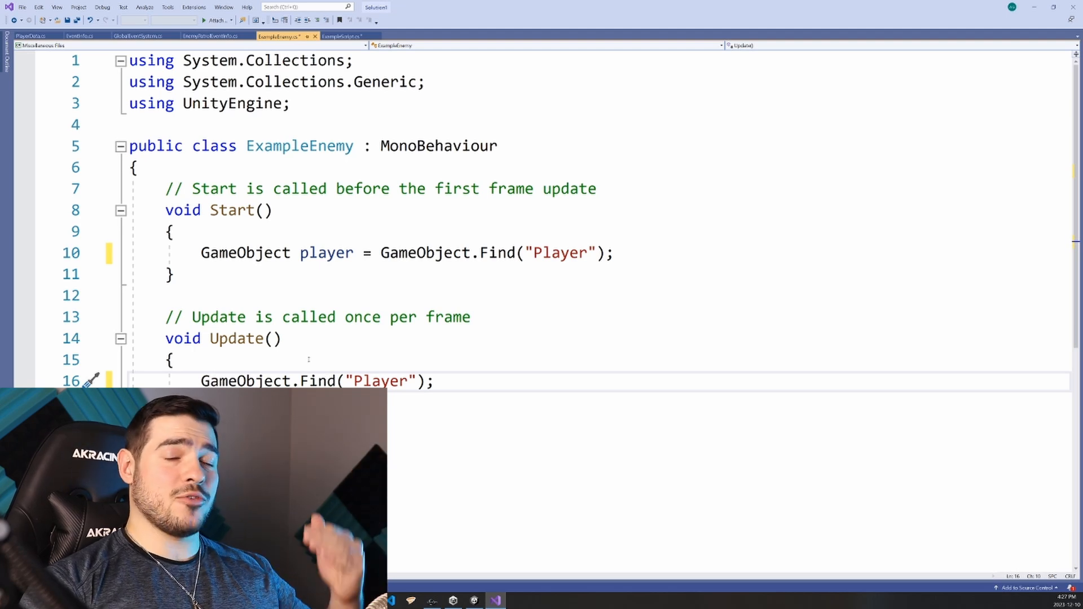
double_click(383, 381)
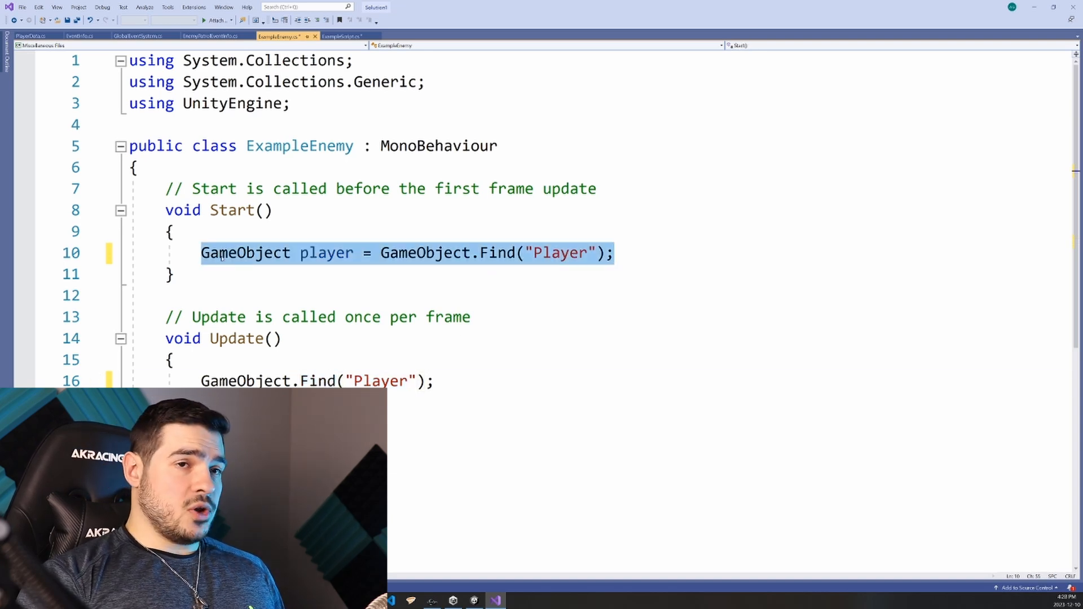
left_click(542, 294)
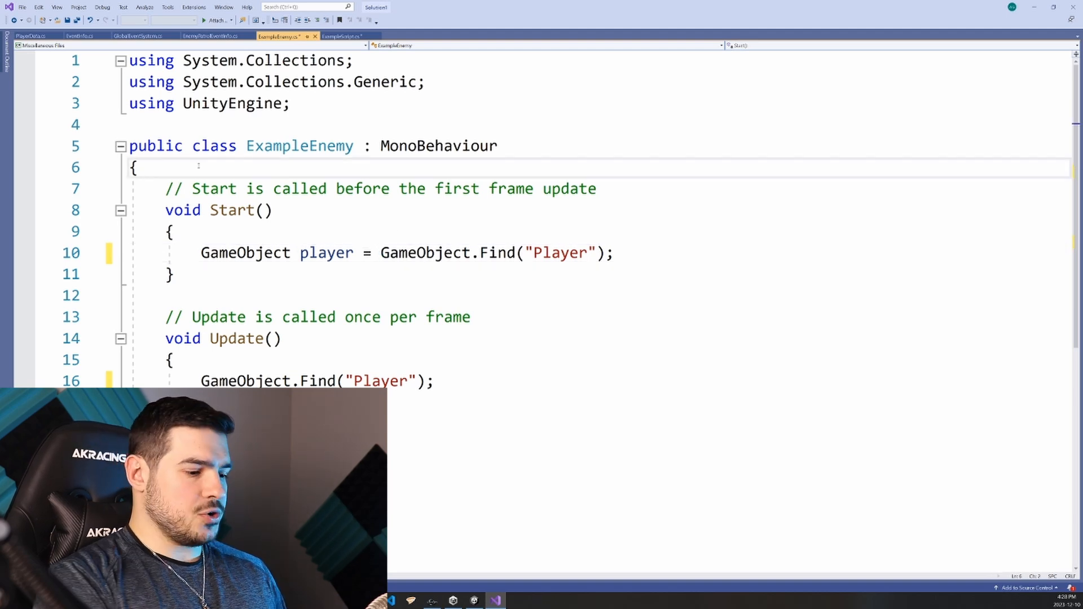
- Declare public GameObject player; as a class-level field in ExampleEnemy
type("GameObject")
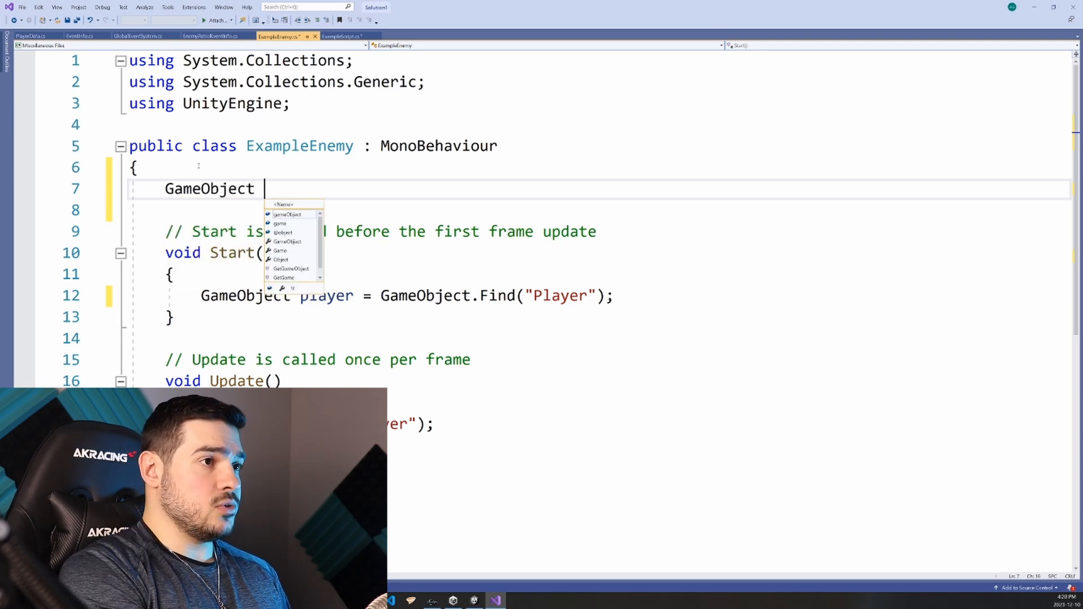
type("player;")
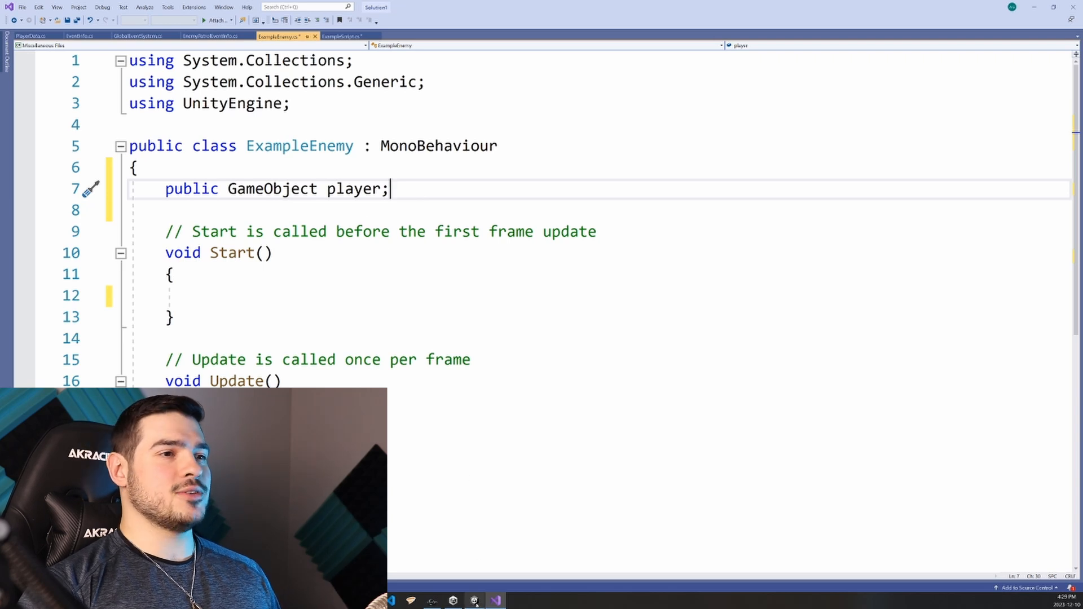
left_click(476, 601)
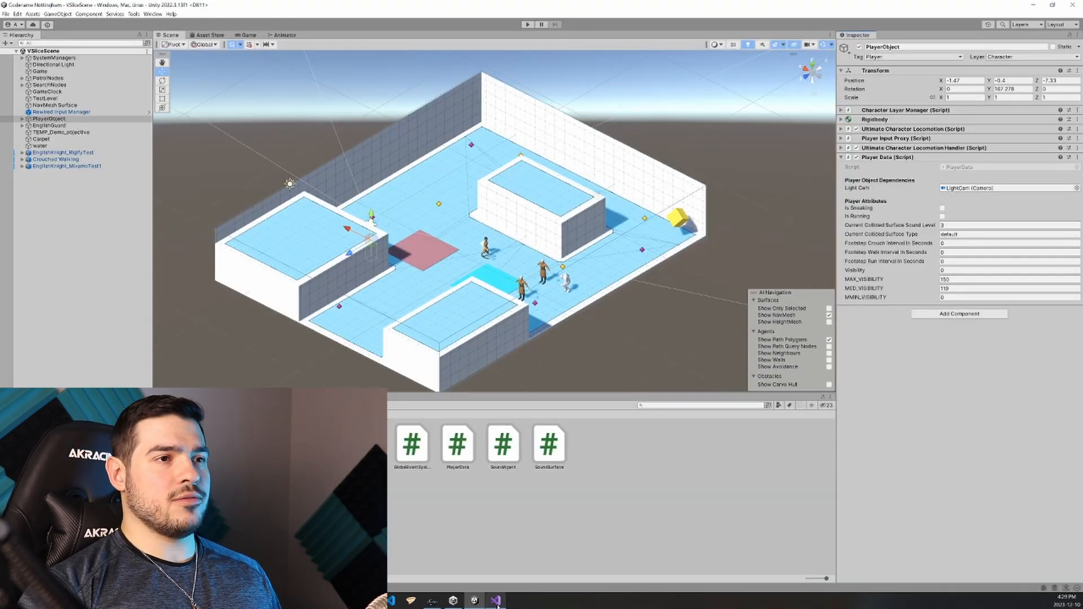
left_click(498, 600)
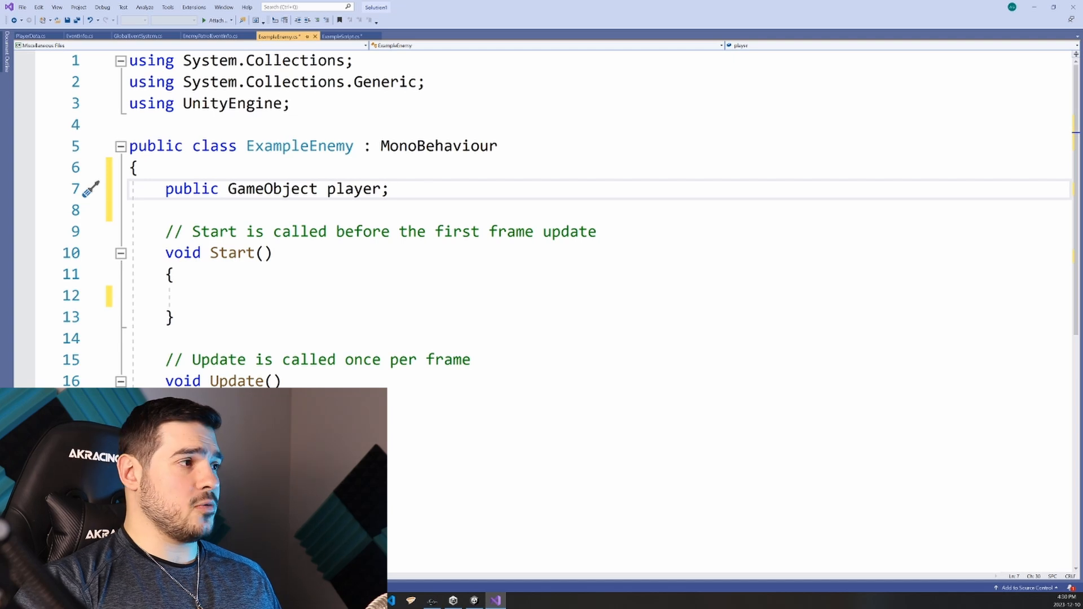
- Scroll through ExamplePlayer's default empty Start and Update methods
scroll("down", 3)
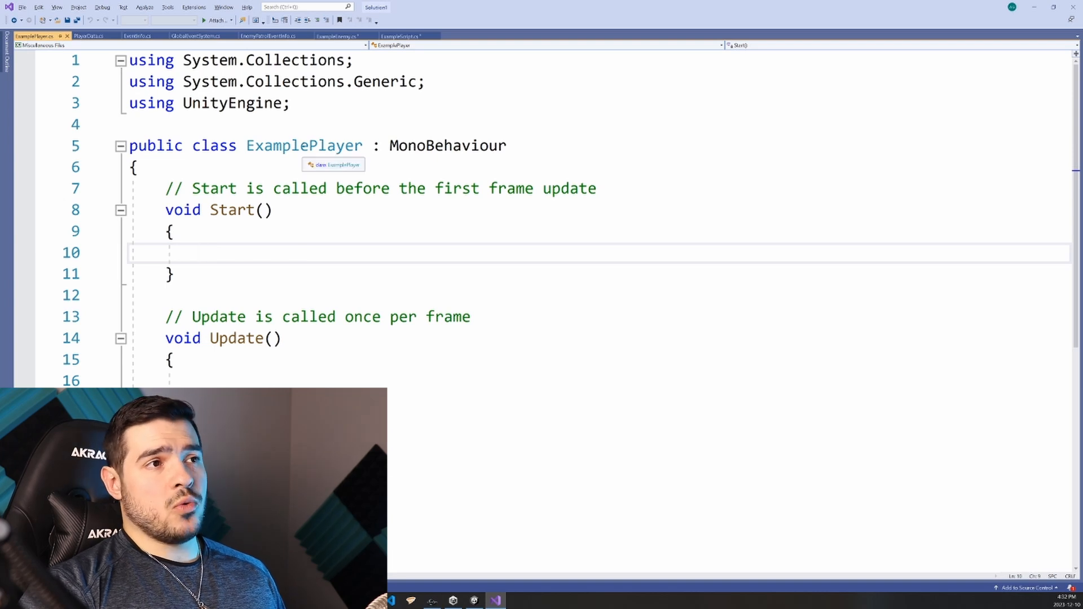
- Add an ExamplePlayer player field and begin a public static line
double_click(304, 145)
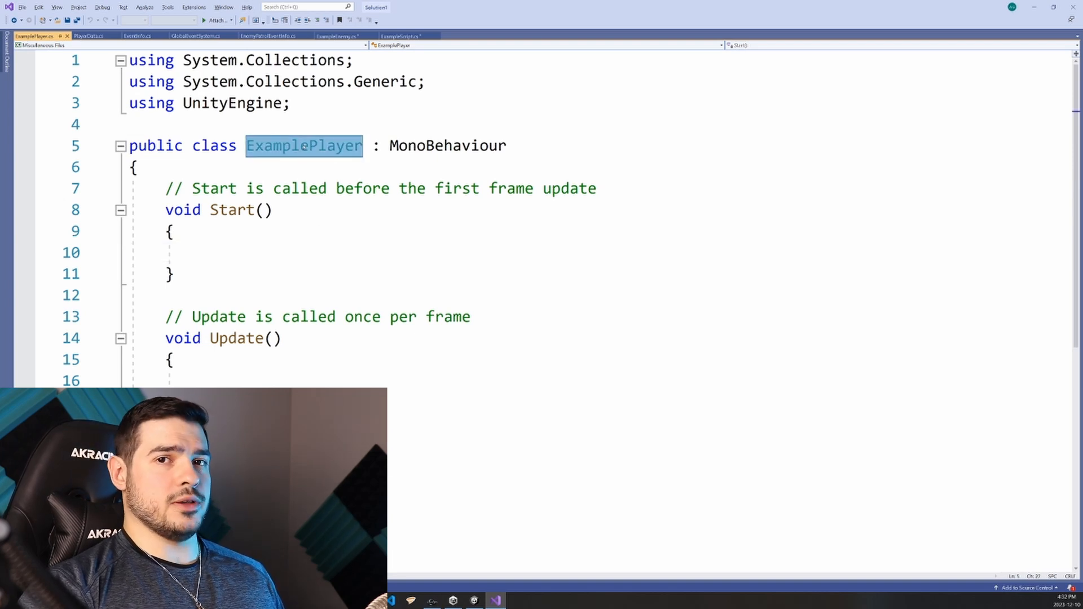
mouse_move(304, 146)
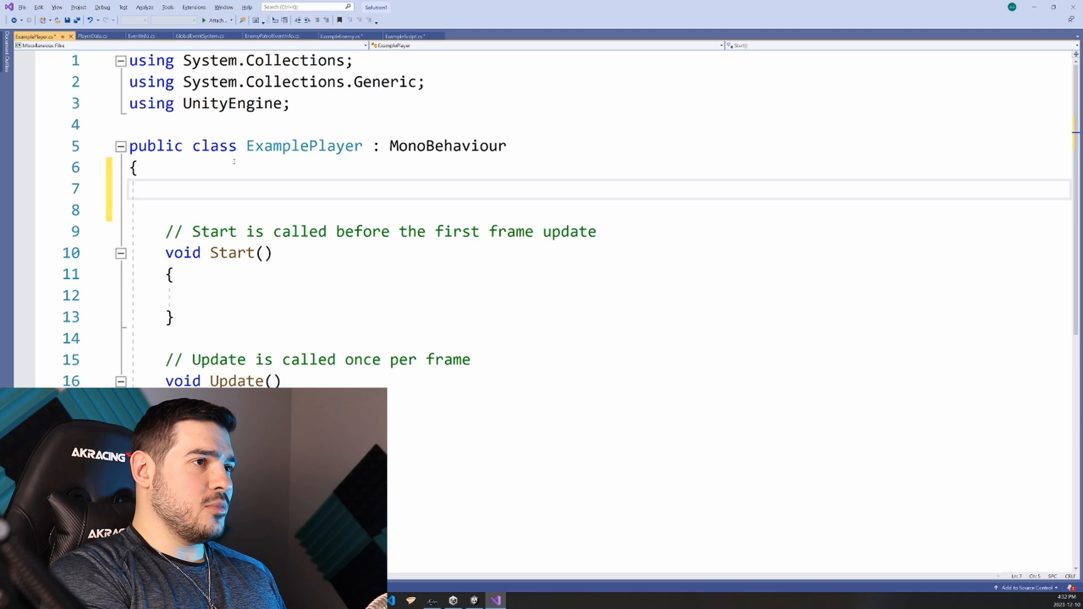
type("ExampleP")
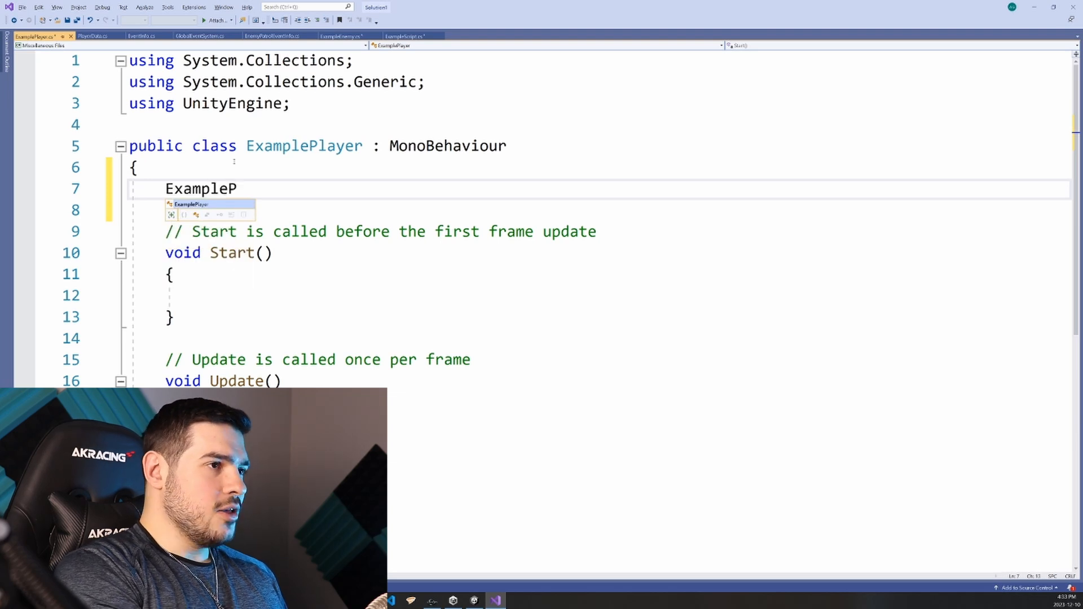
type("layer player;")
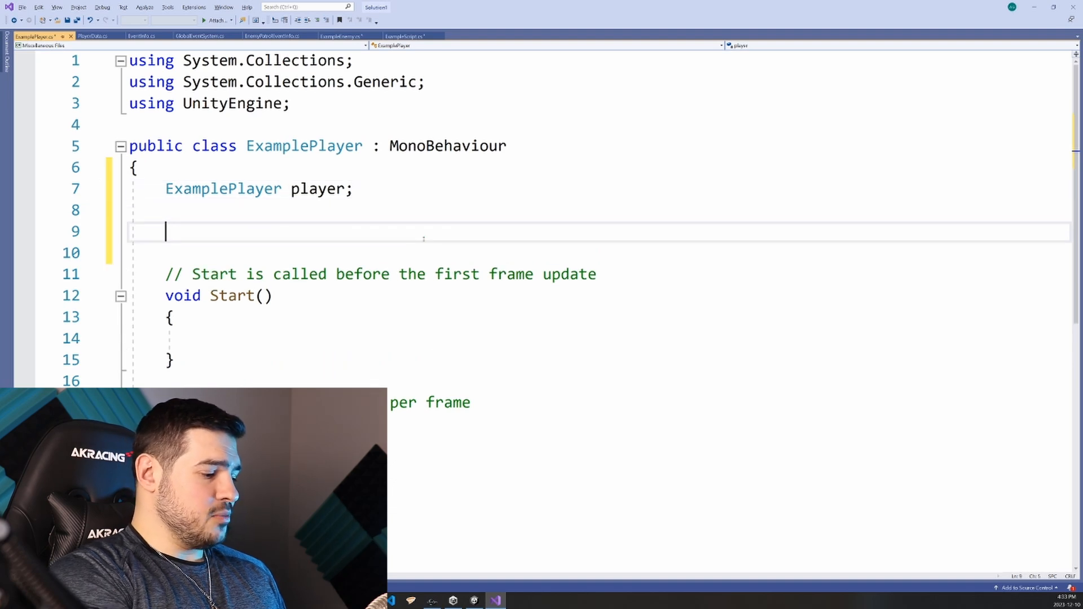
type("public")
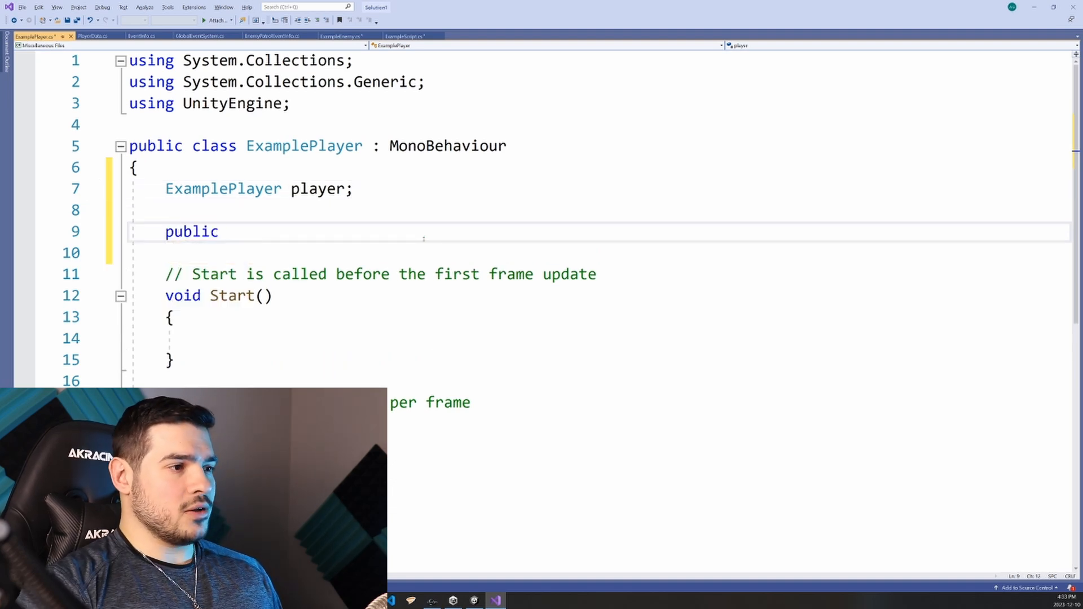
type("static")
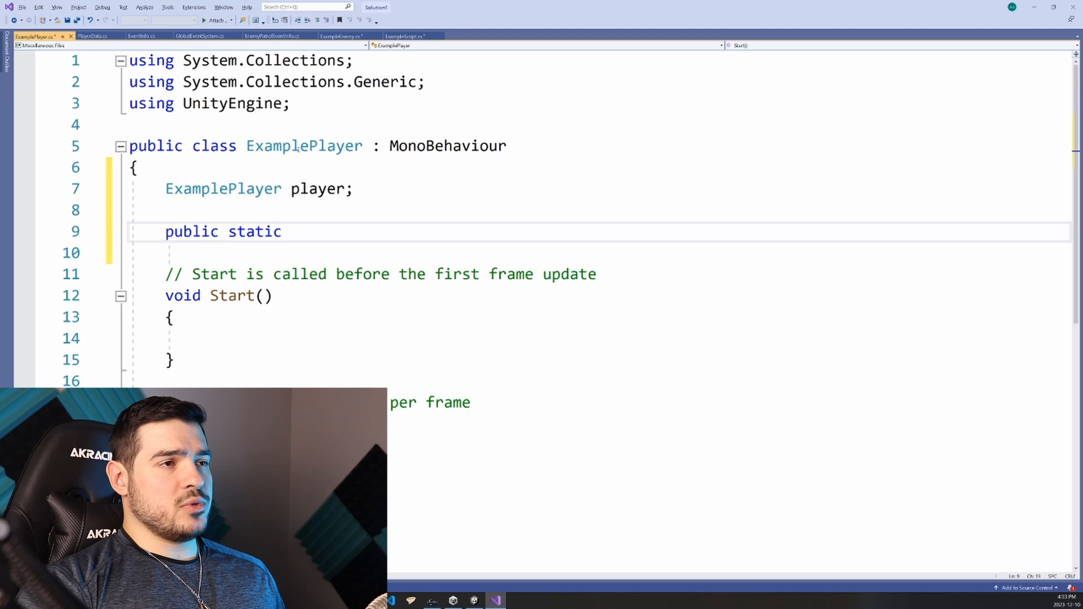
- Select the ExamplePlayer class name and the public keyword, then bring up ExampleEnemy
double_click(304, 145)
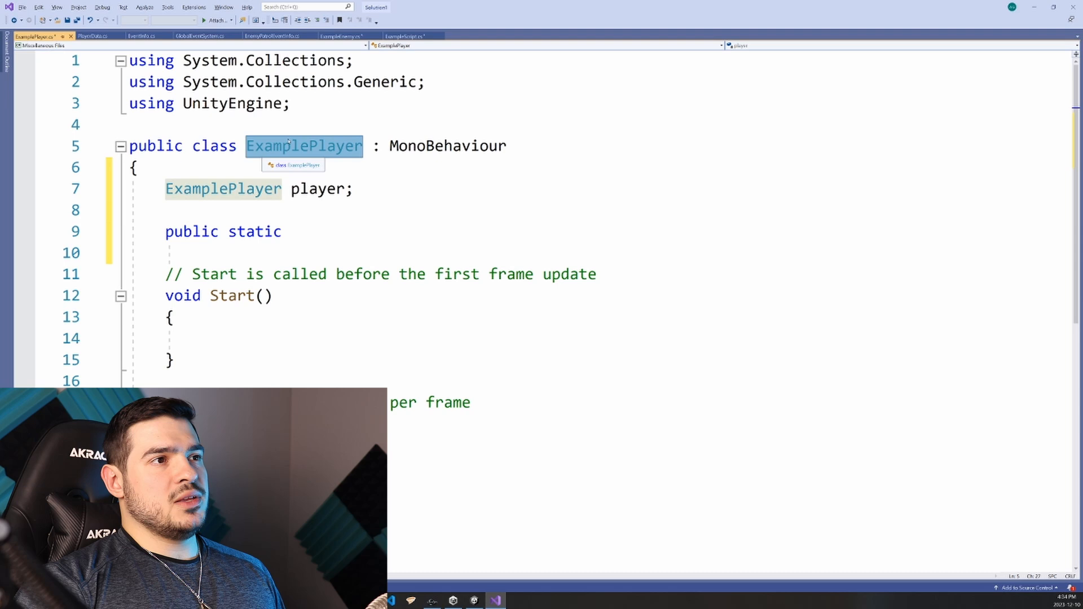
double_click(188, 231)
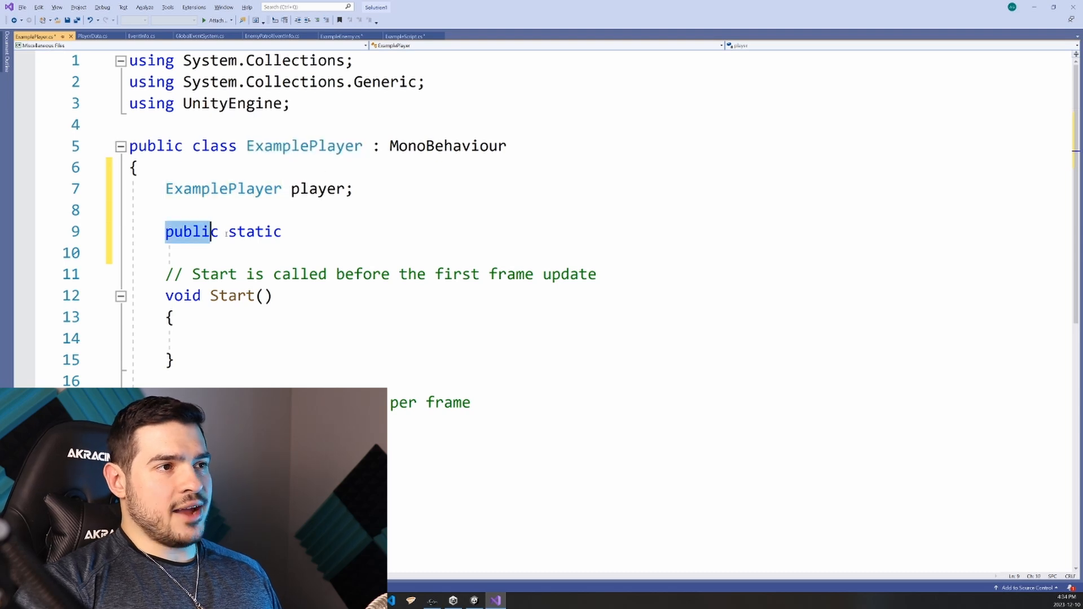
double_click(304, 146)
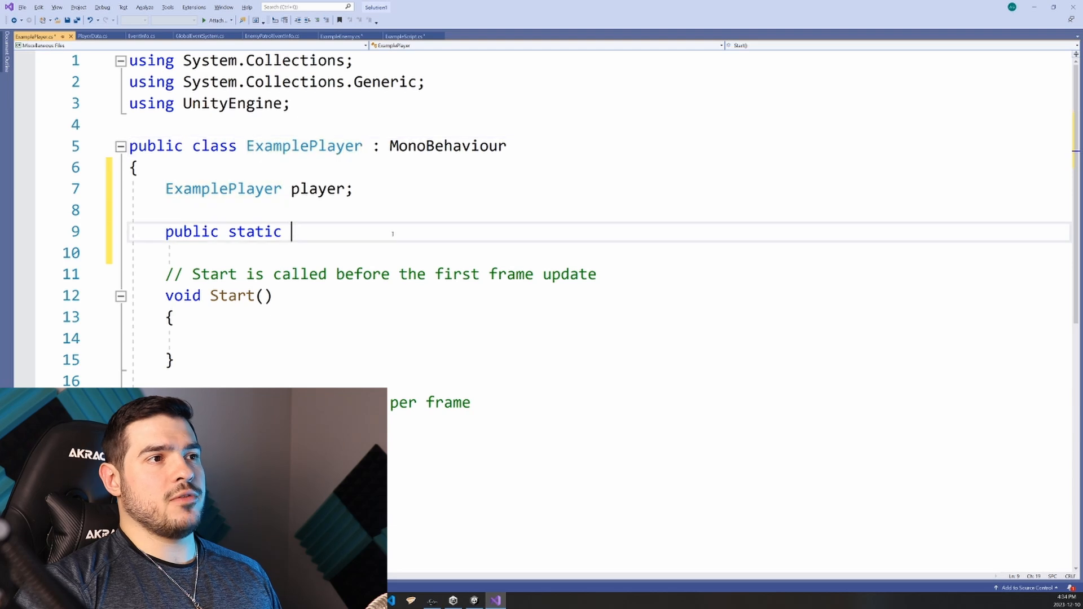
double_click(303, 146)
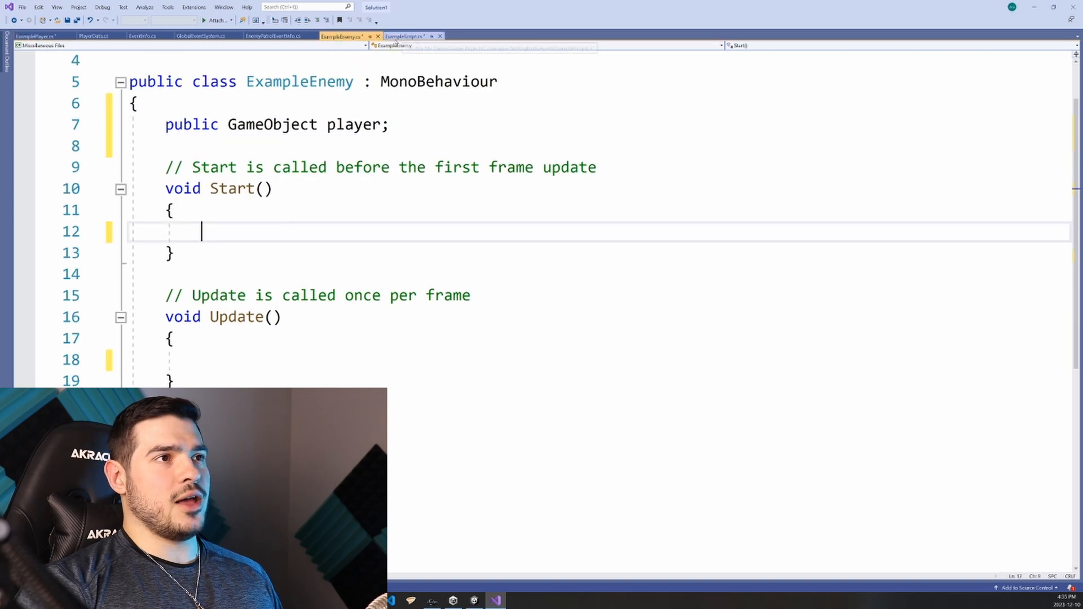
- Switch back to ExamplePlayer.cs and select the ExamplePlayer class name
left_click(39, 35)
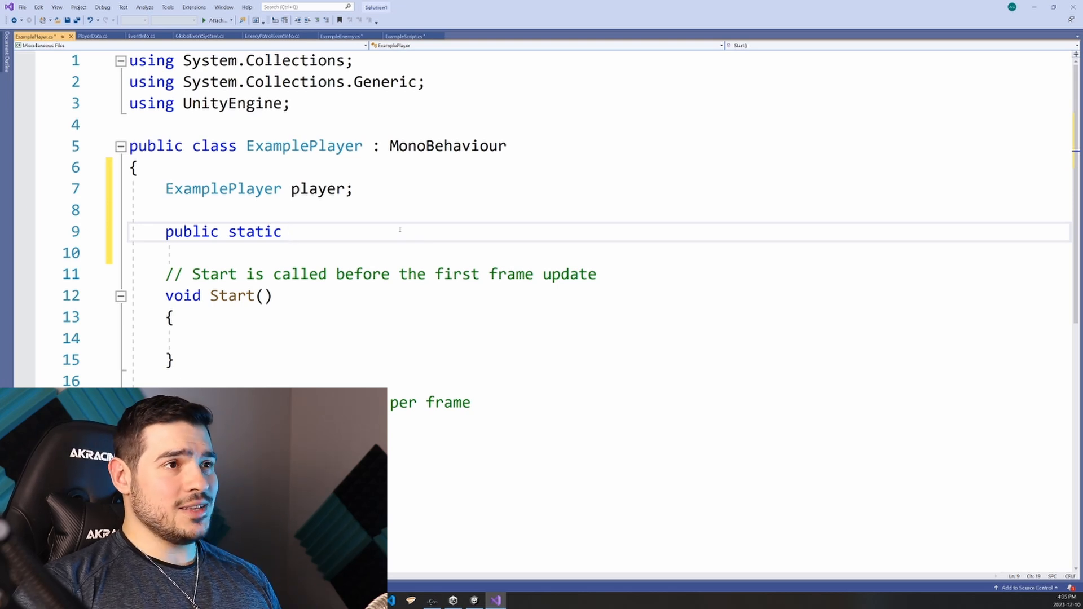
double_click(303, 145)
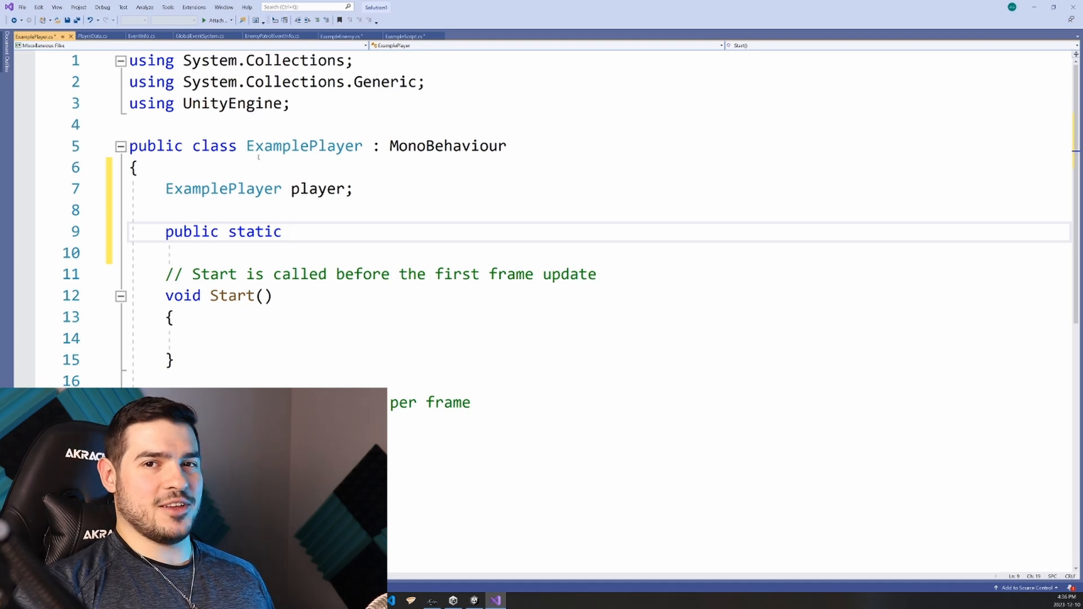
- Make the player field private static and declare a public static ExamplePlayer Player getter
type("E")
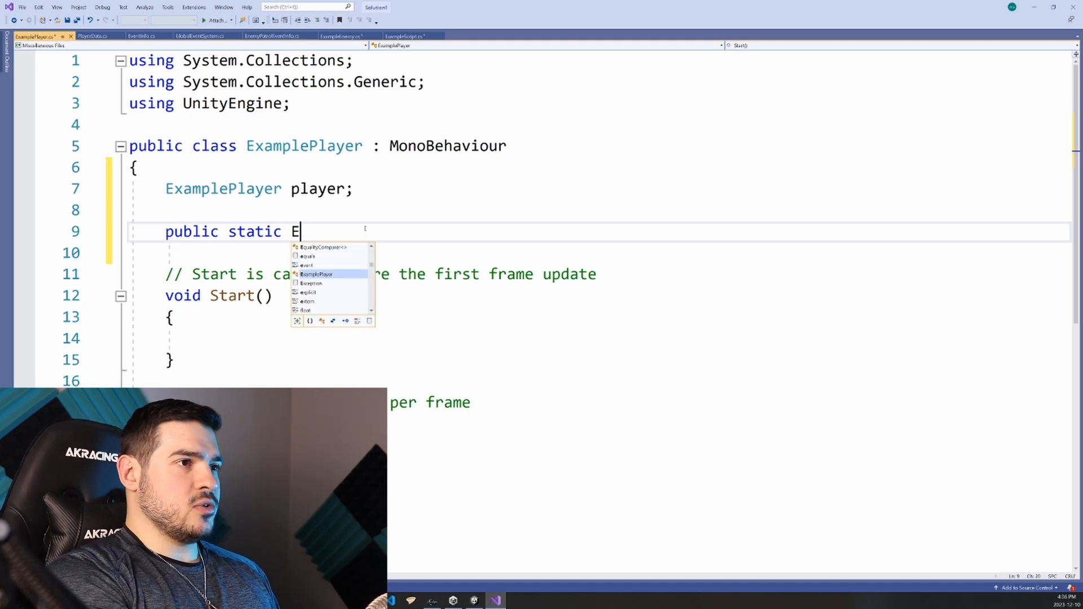
type("xamplePlayer")
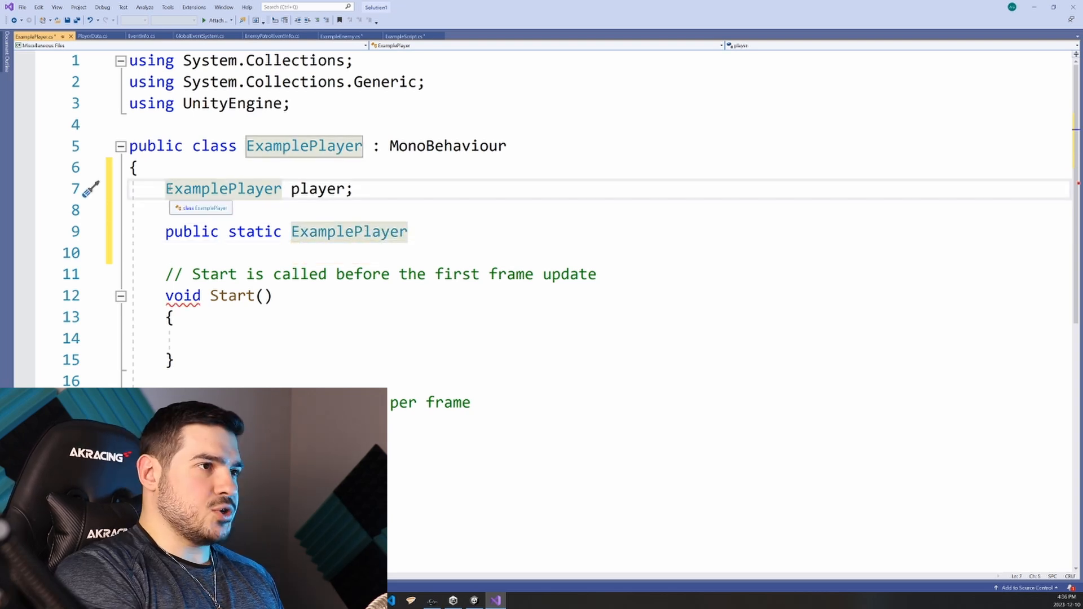
type("private static")
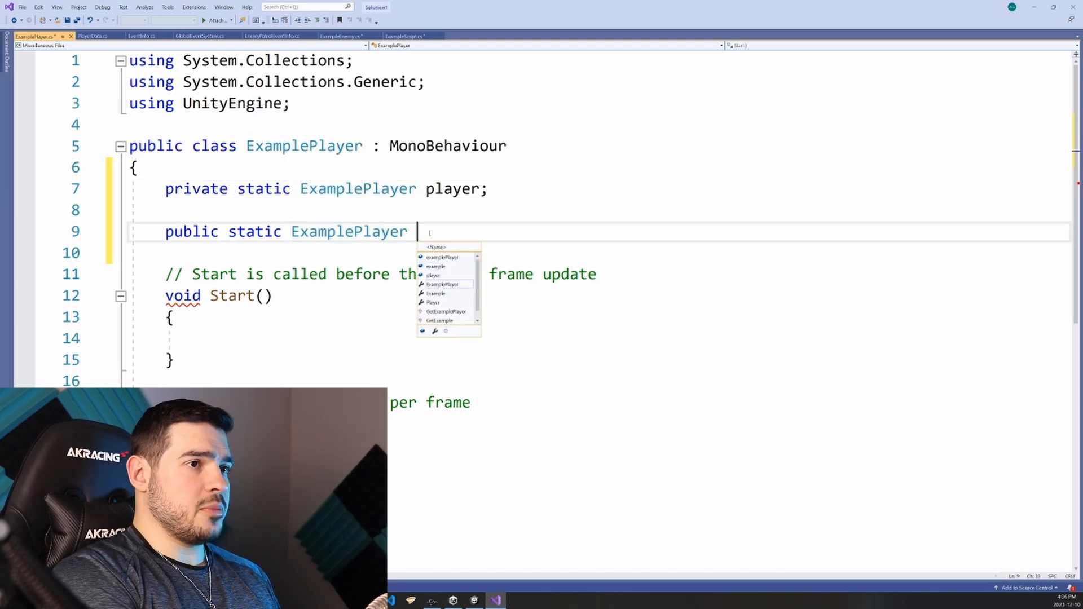
type("Player")
type("get { }")
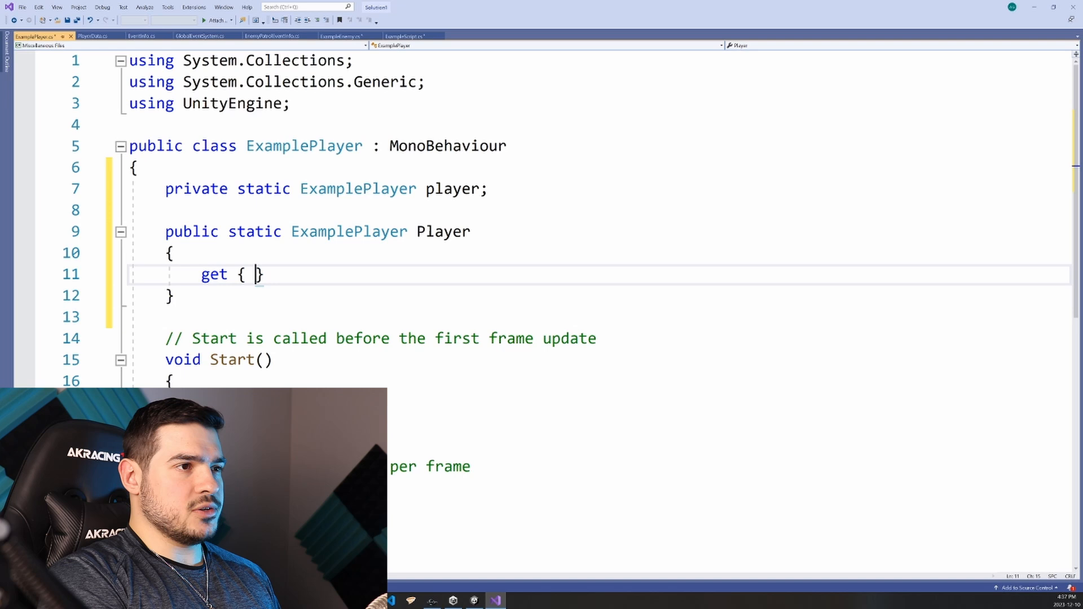
key("Enter")
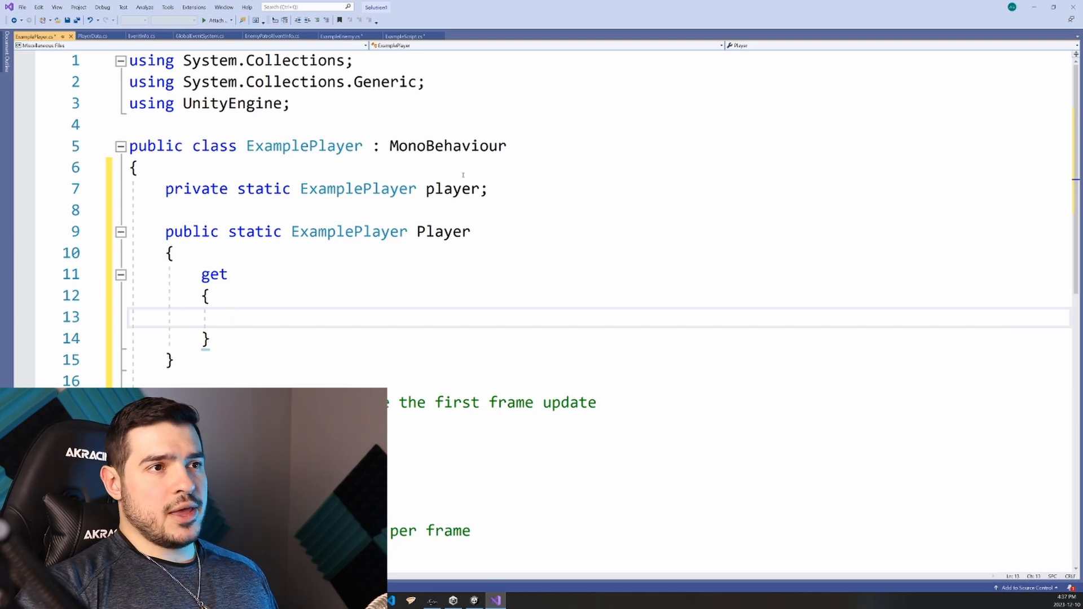
left_click(238, 317)
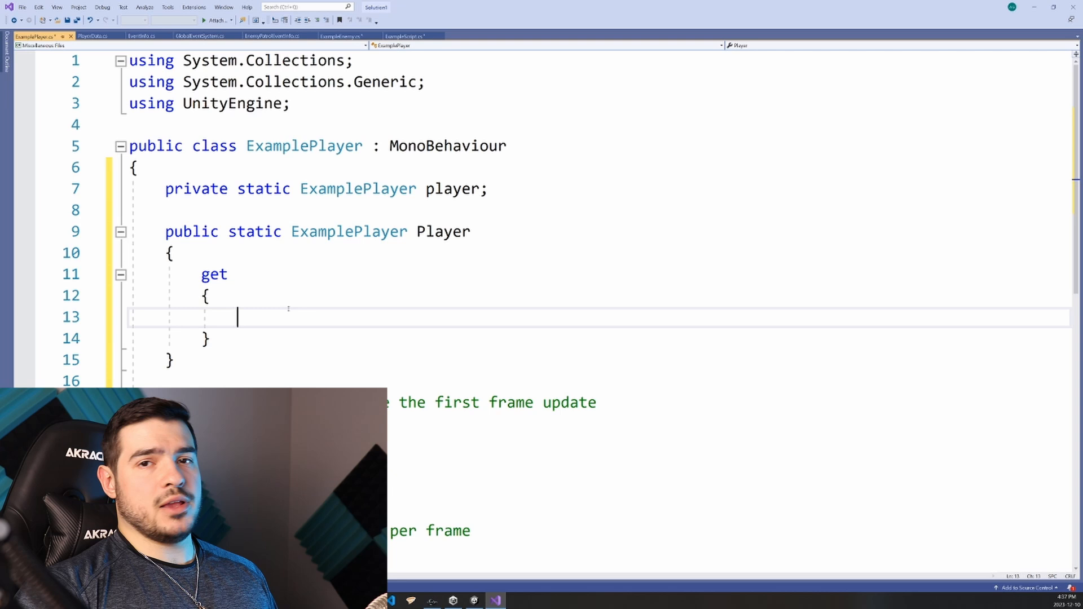
double_click(451, 189)
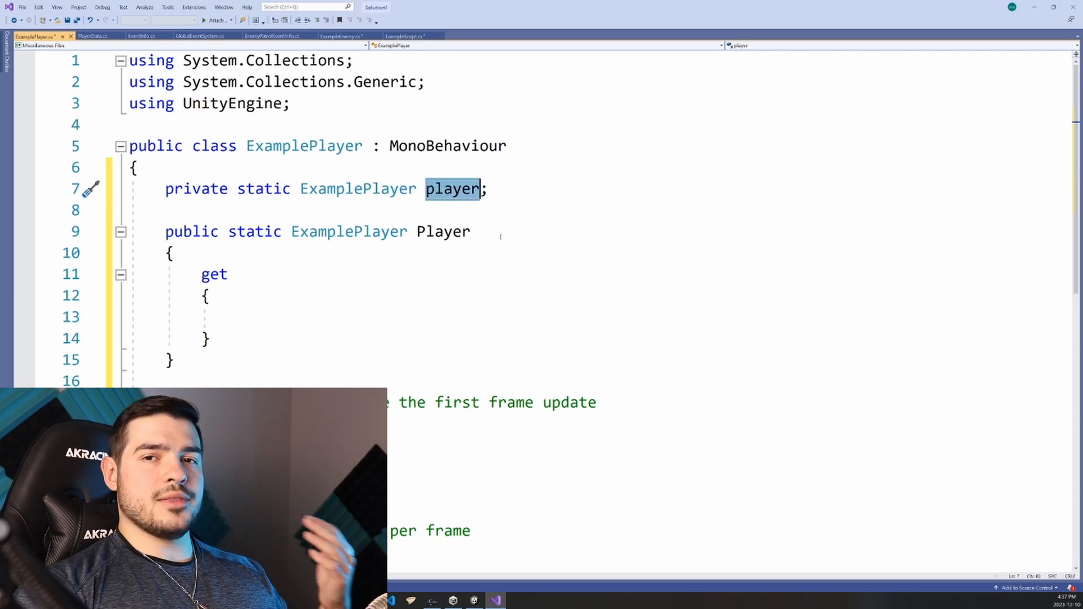
double_click(442, 232)
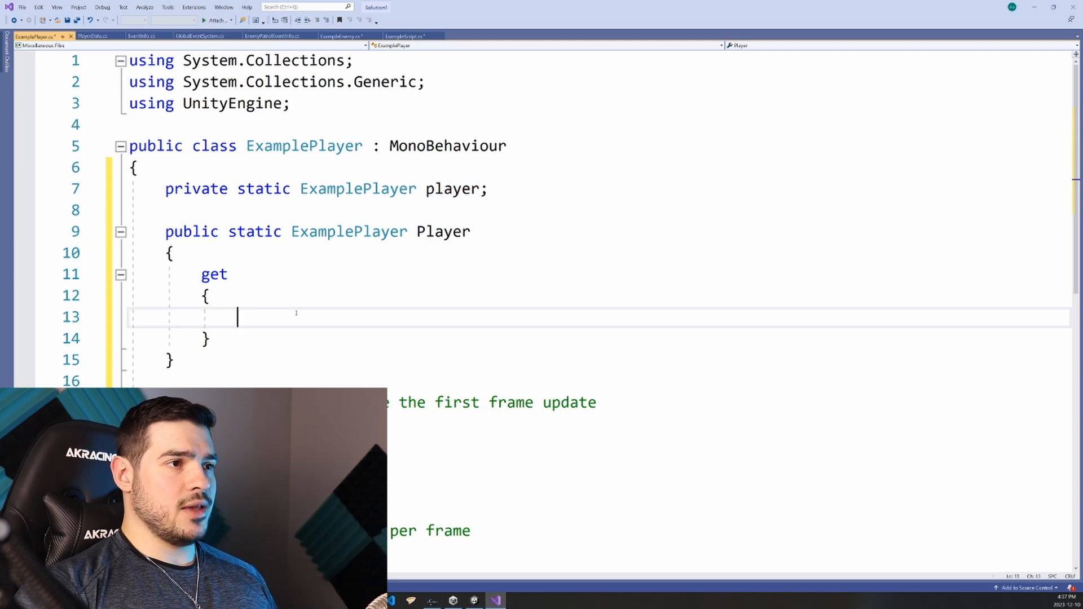
- In the getter, set player = FindObjectOfType<ExamplePlayer>() when player == null
type("if (p")
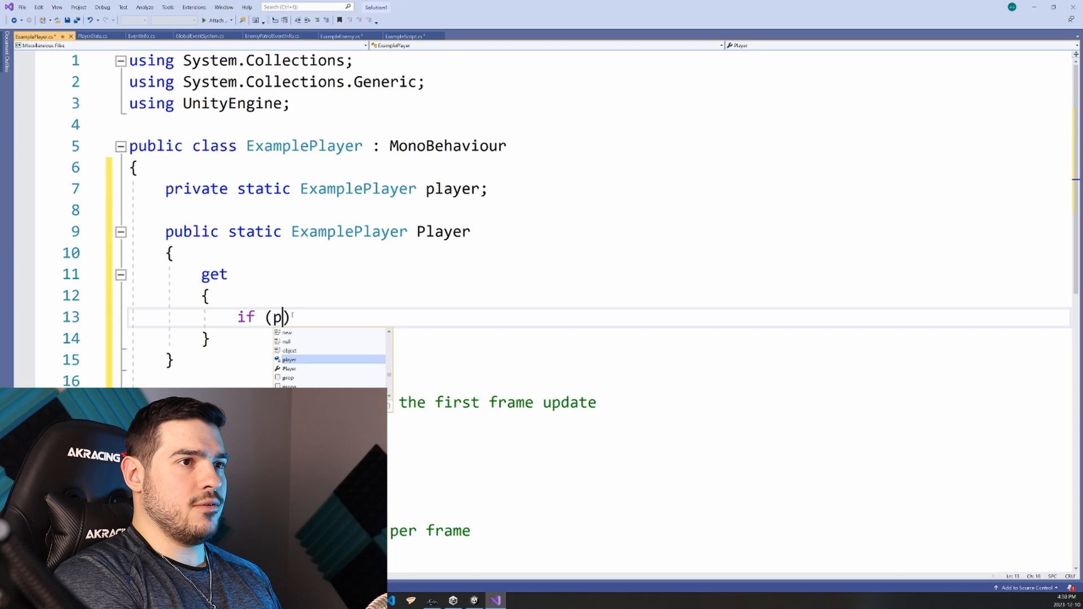
type("layer == null")
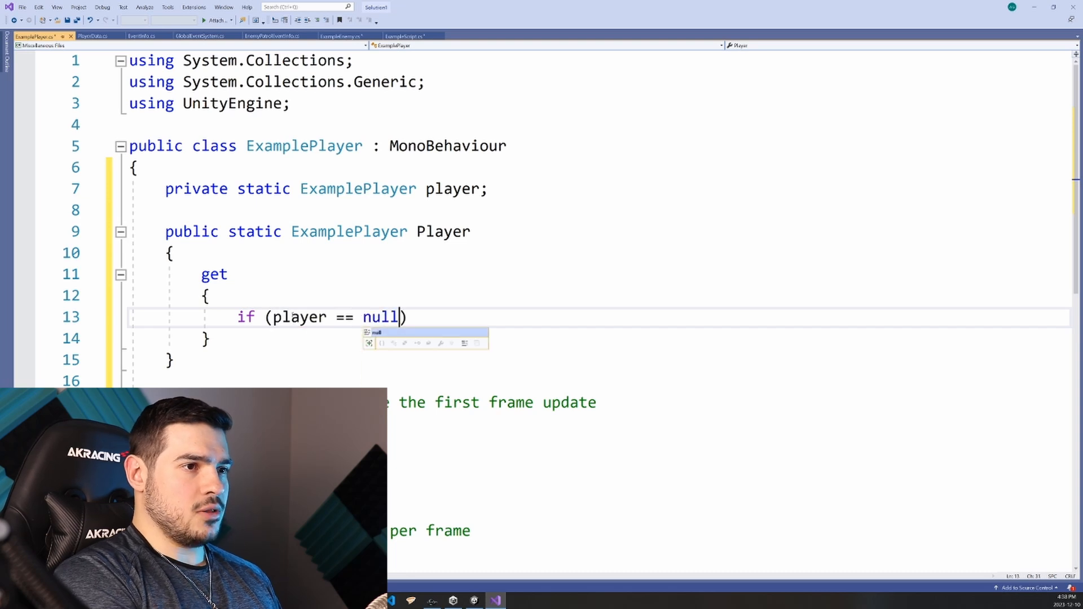
type("player =")
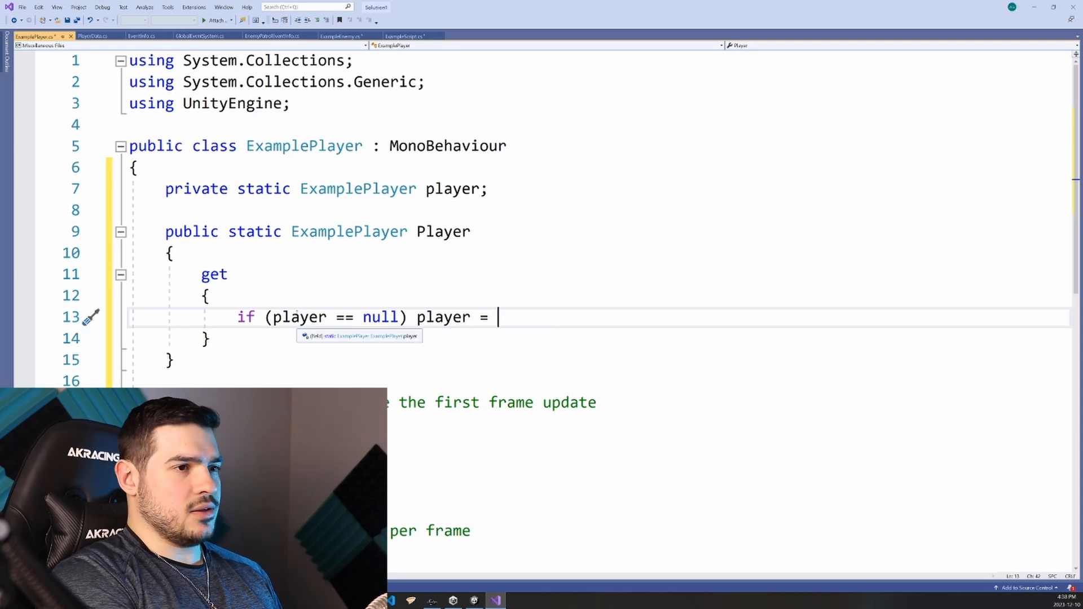
type("FindObject")
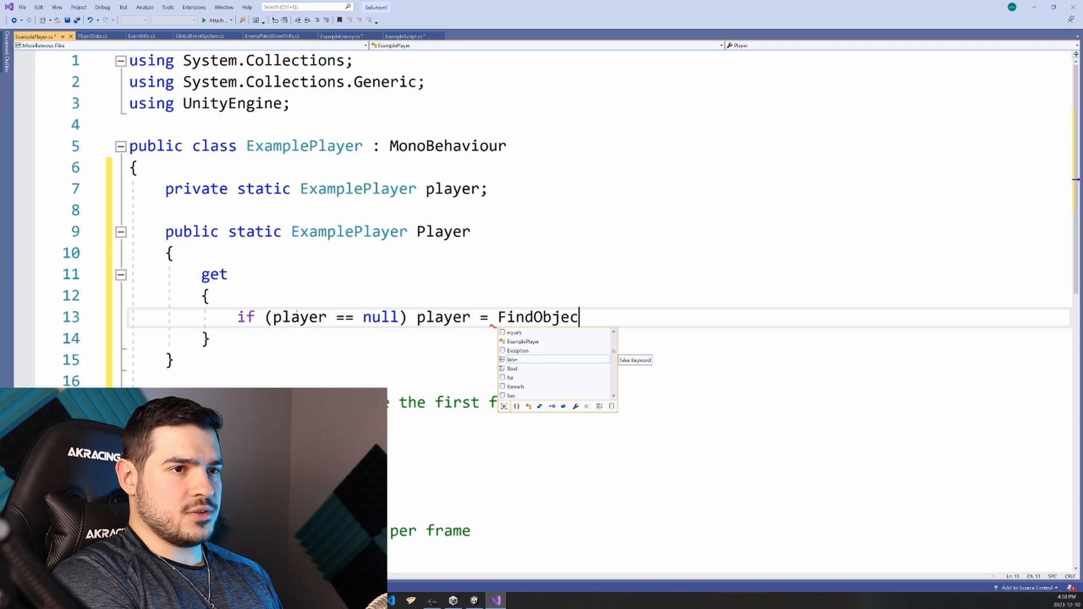
type("tOfType<")
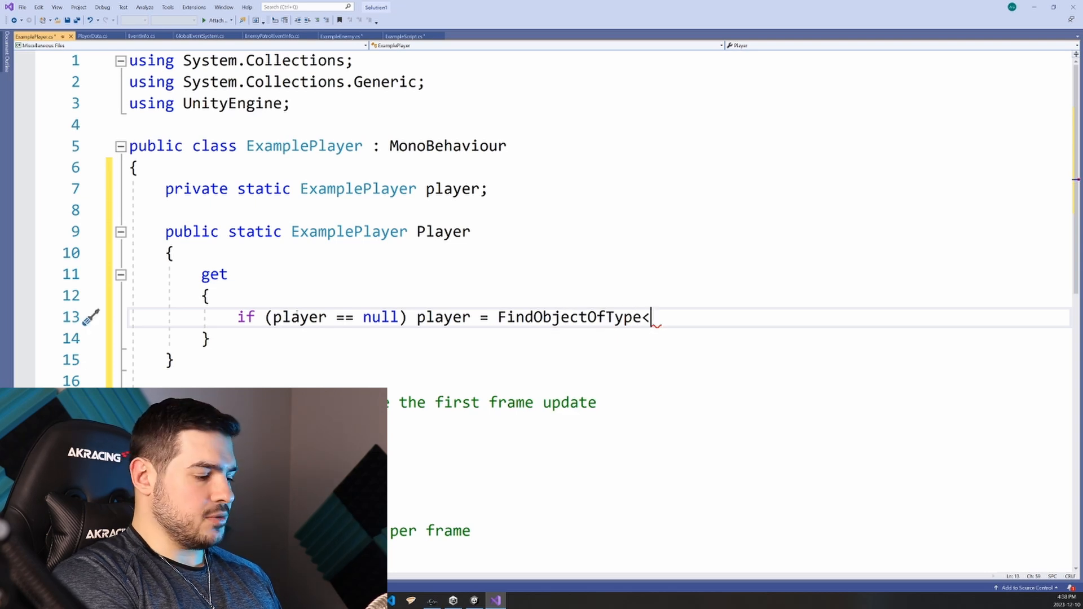
type("Example")
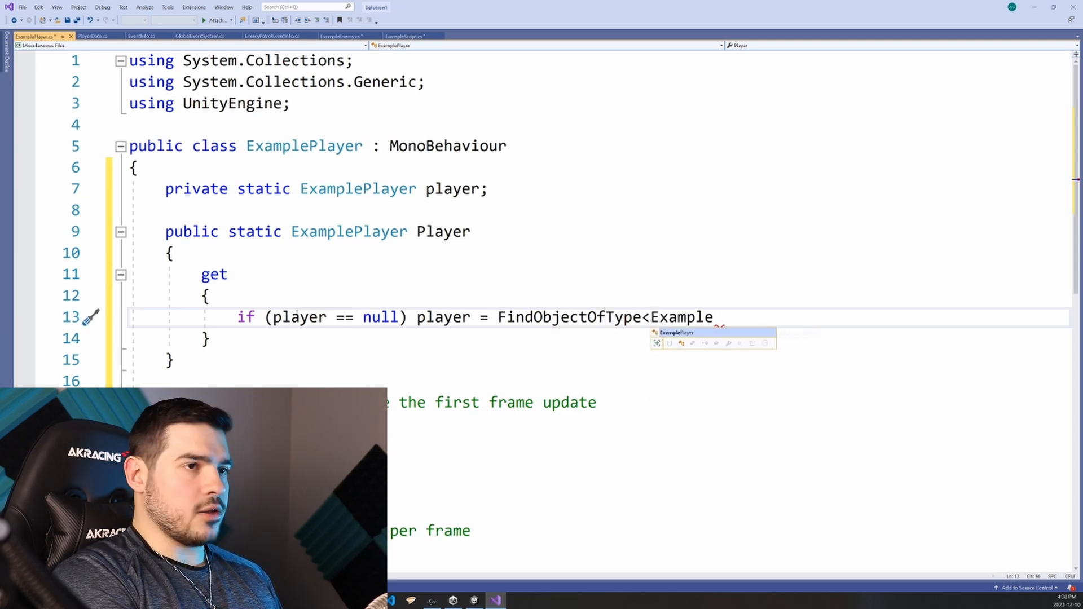
type("Player>();")
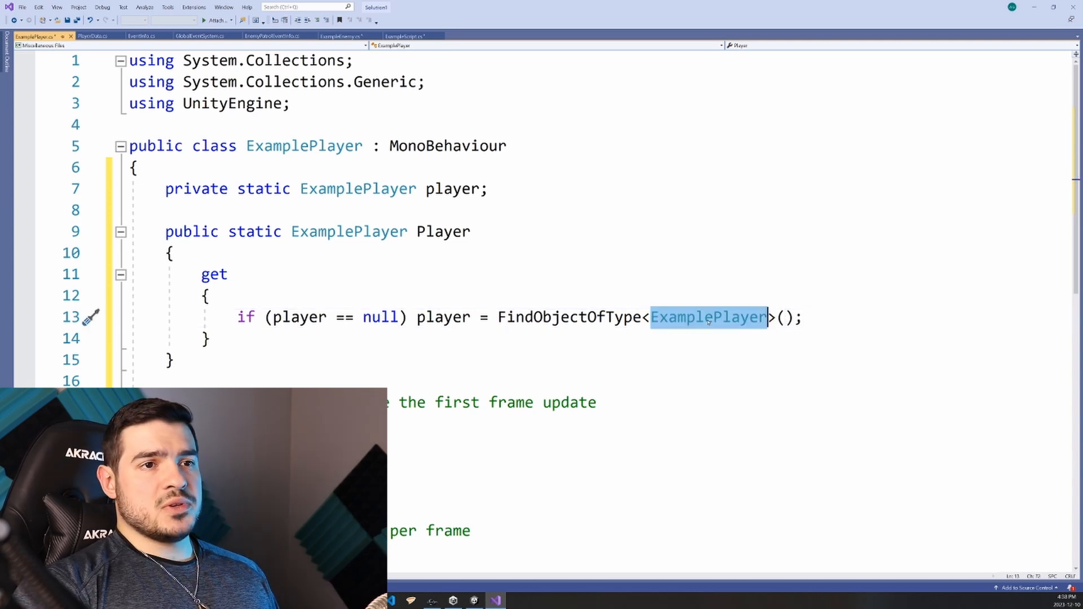
double_click(708, 318)
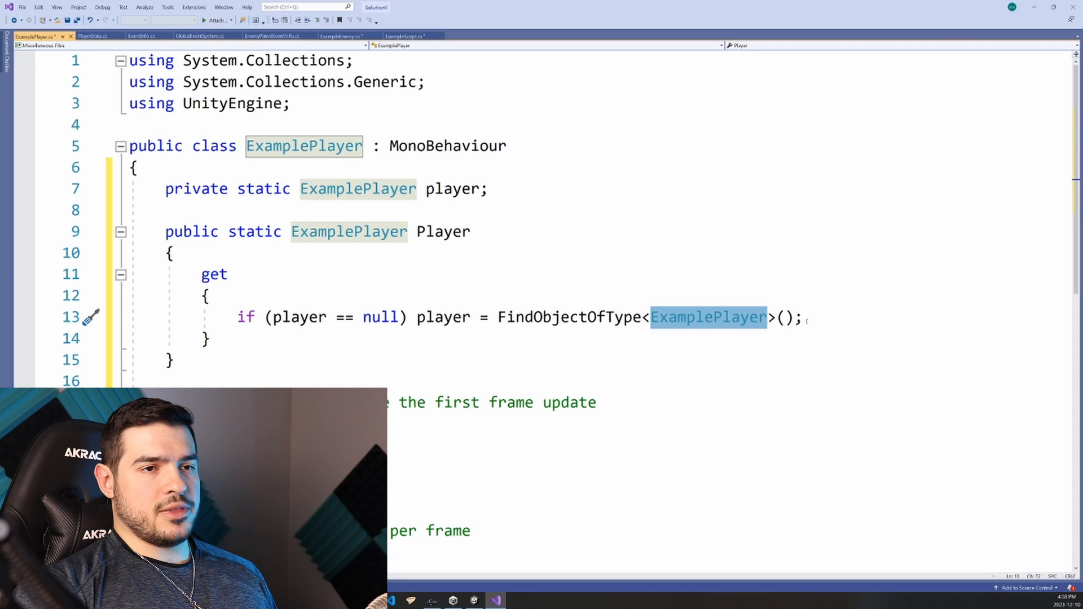
mouse_move(736, 326)
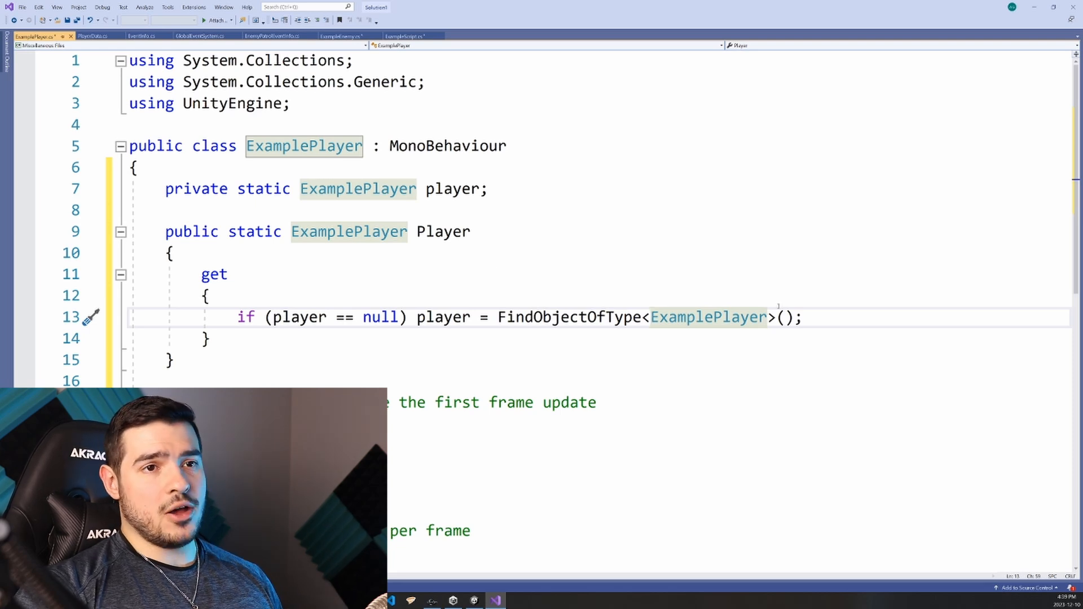
- End the Player getter with return player; after the null check
type("retui")
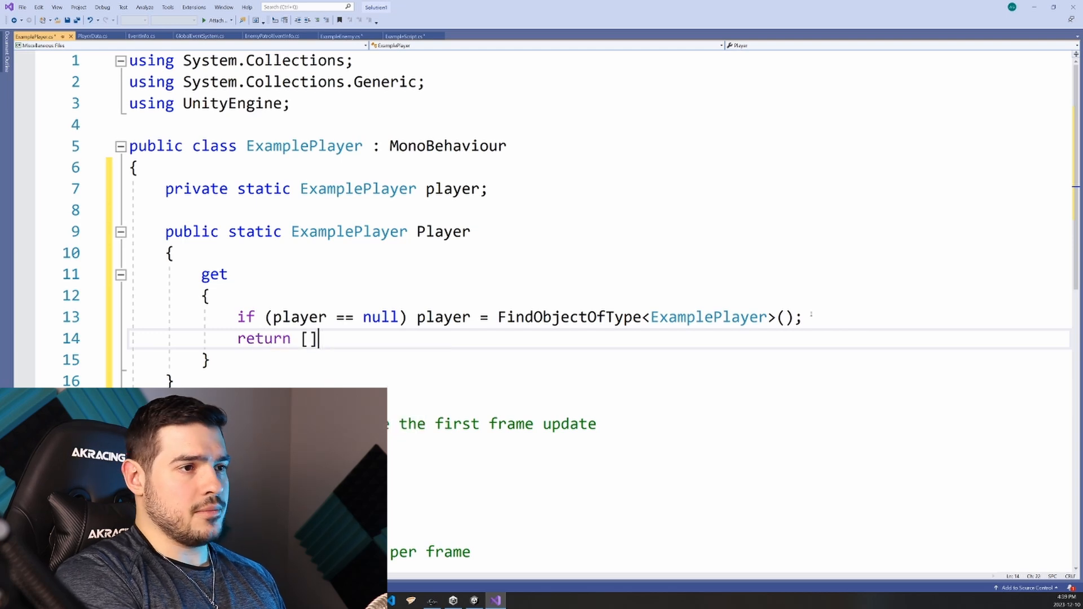
type("player;")
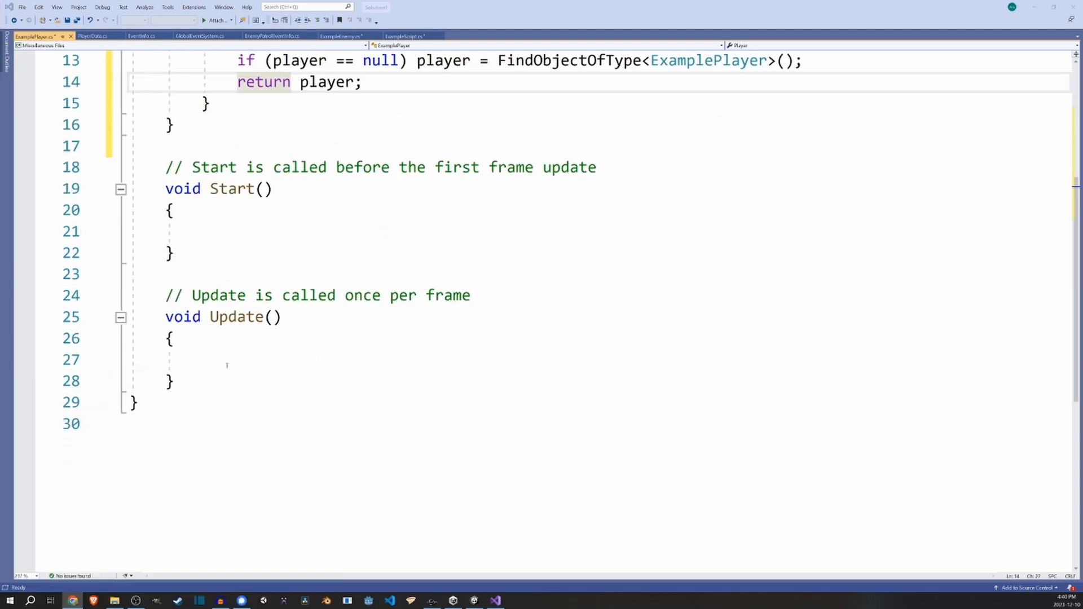
- Add the //if you see some enemy (raycast) comment and hit.GetComponent<EnemyData>().KillEnemy(); in Update
type("//if")
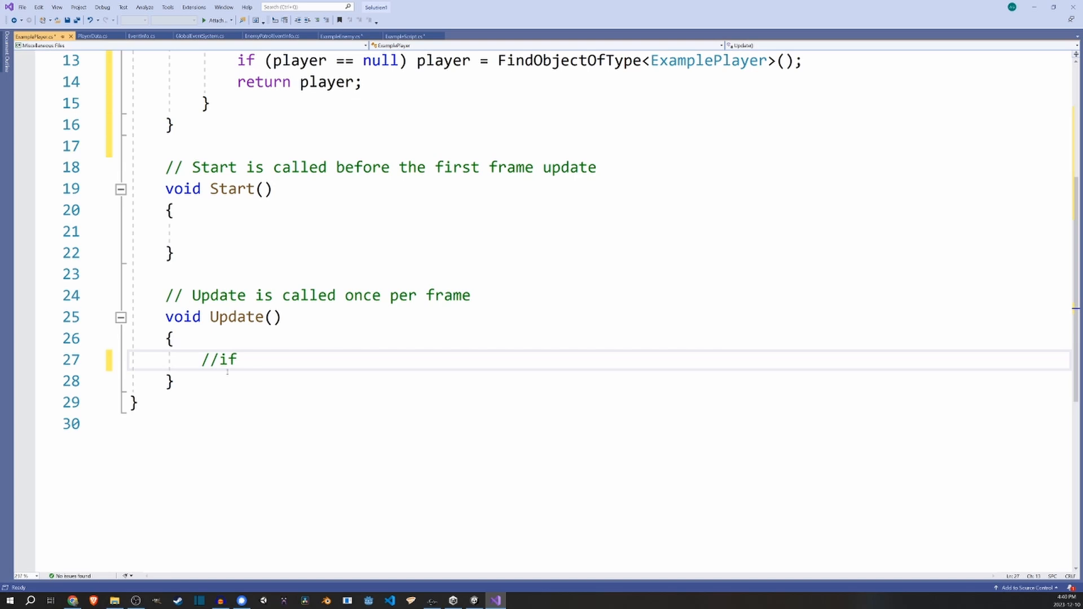
type("you see")
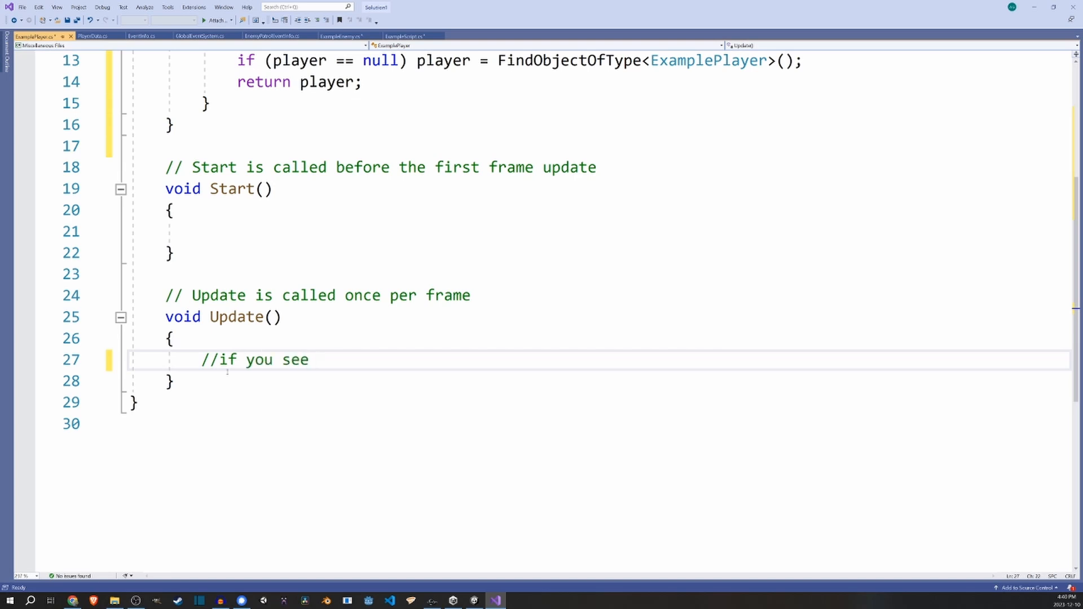
type("some enemy (raycast")
type("hit.GetComponent<EnemyData>(")
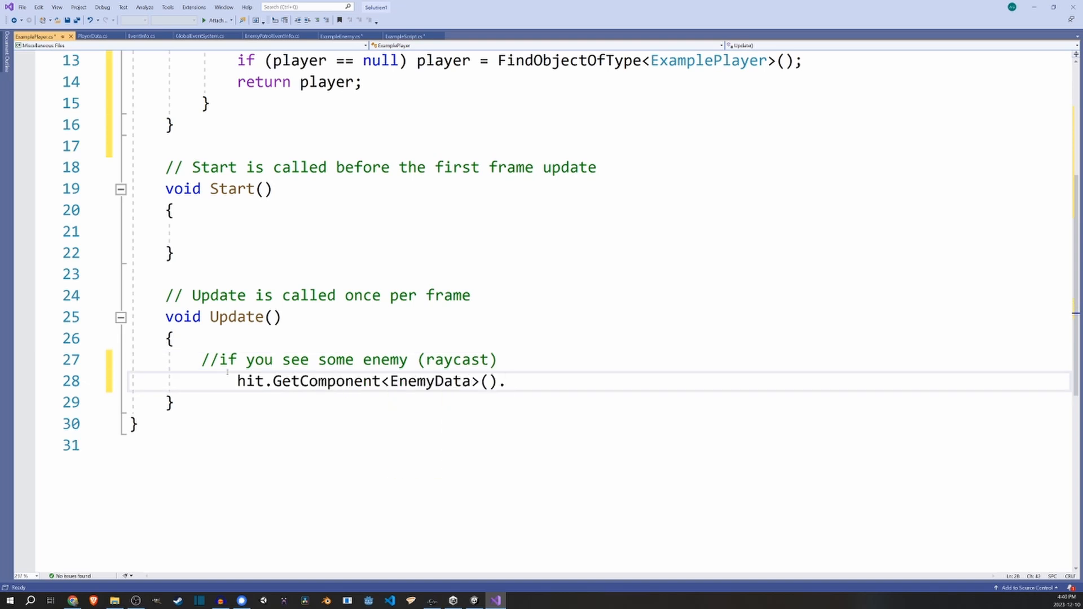
type(".KillEnme,")
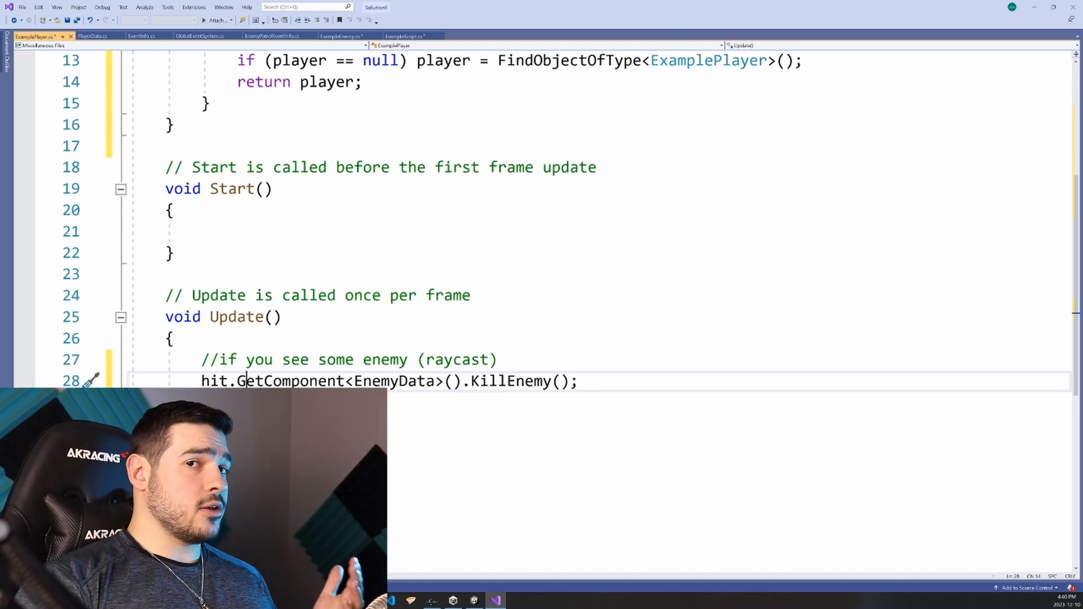
double_click(292, 381)
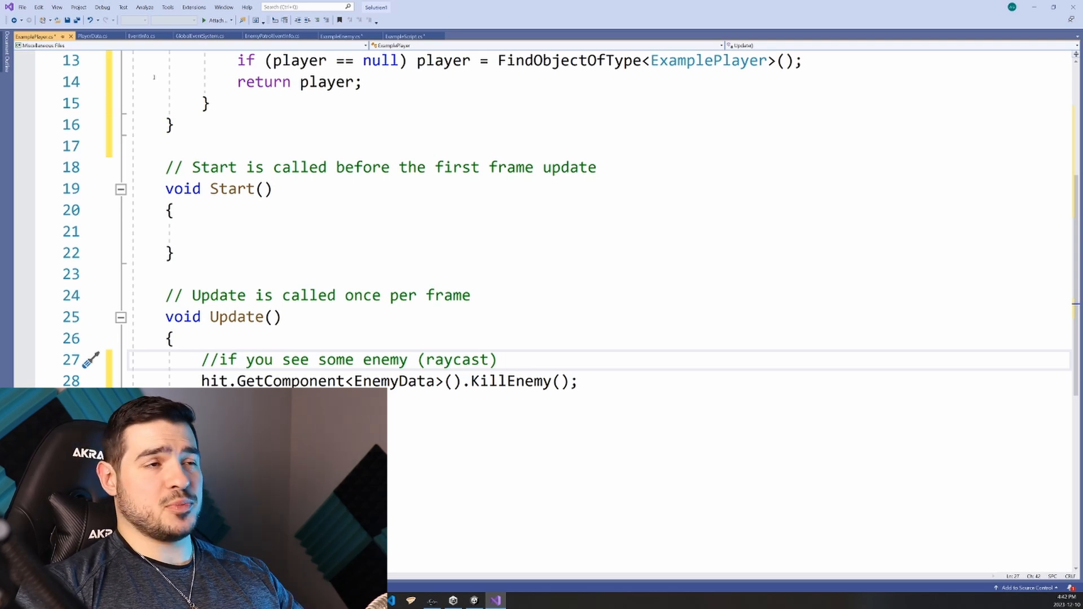
left_click(202, 36)
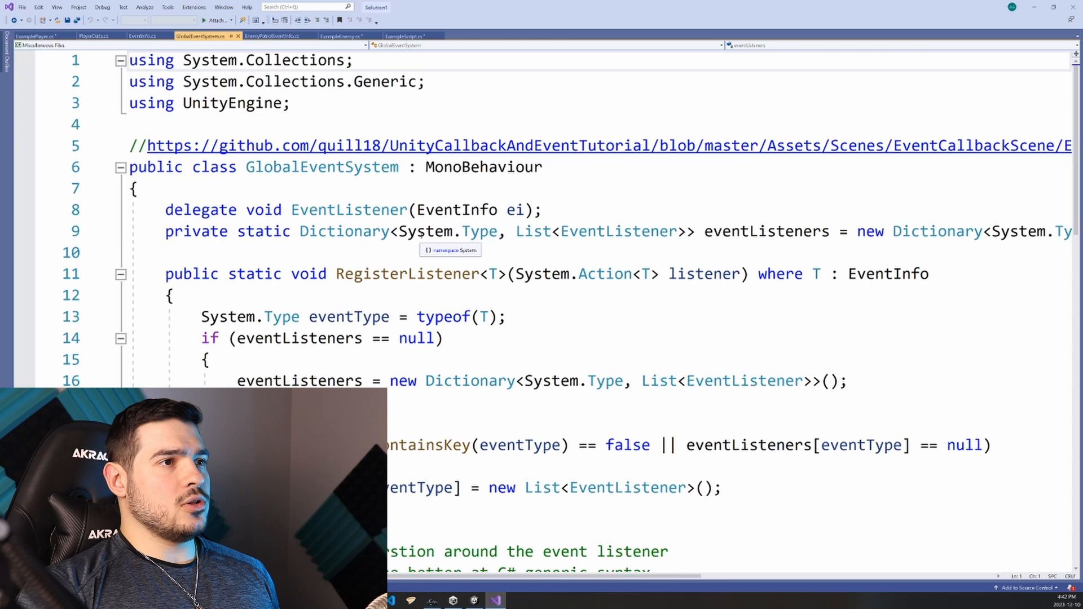
scroll("down", 3)
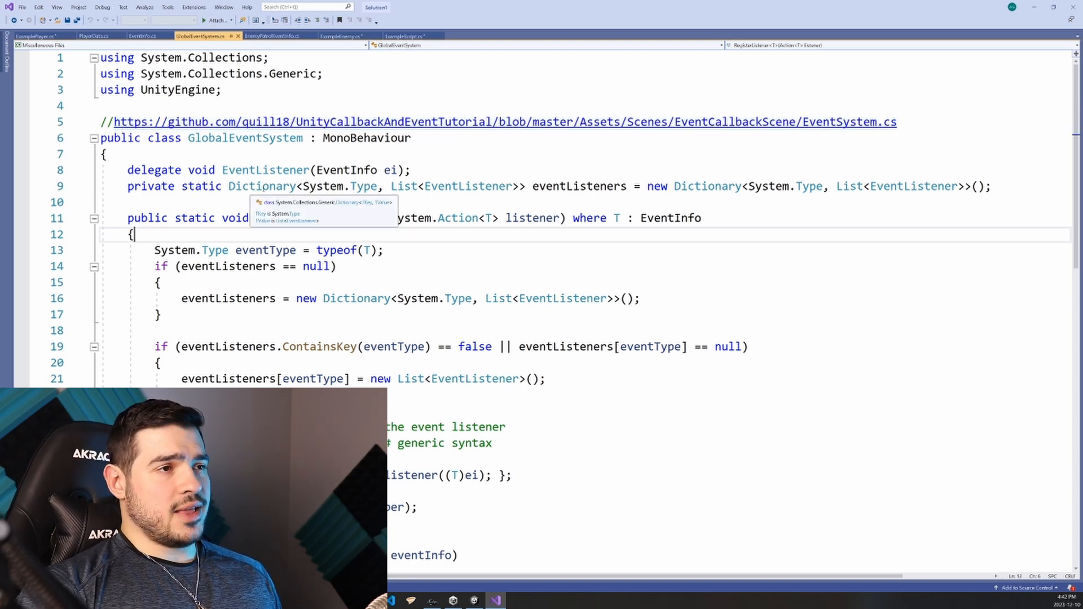
double_click(262, 186)
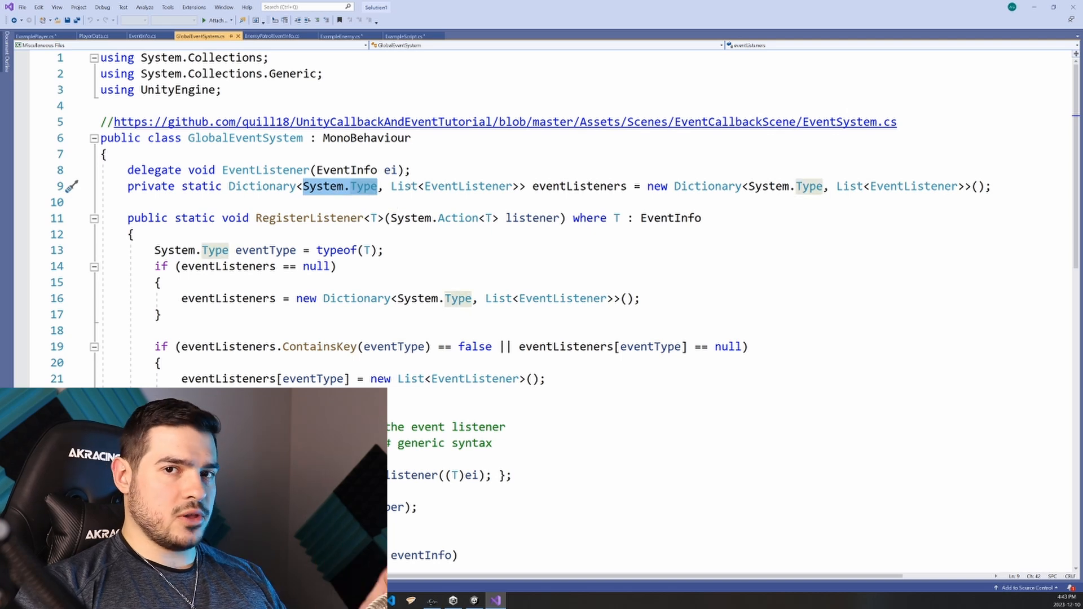
mouse_move(365, 186)
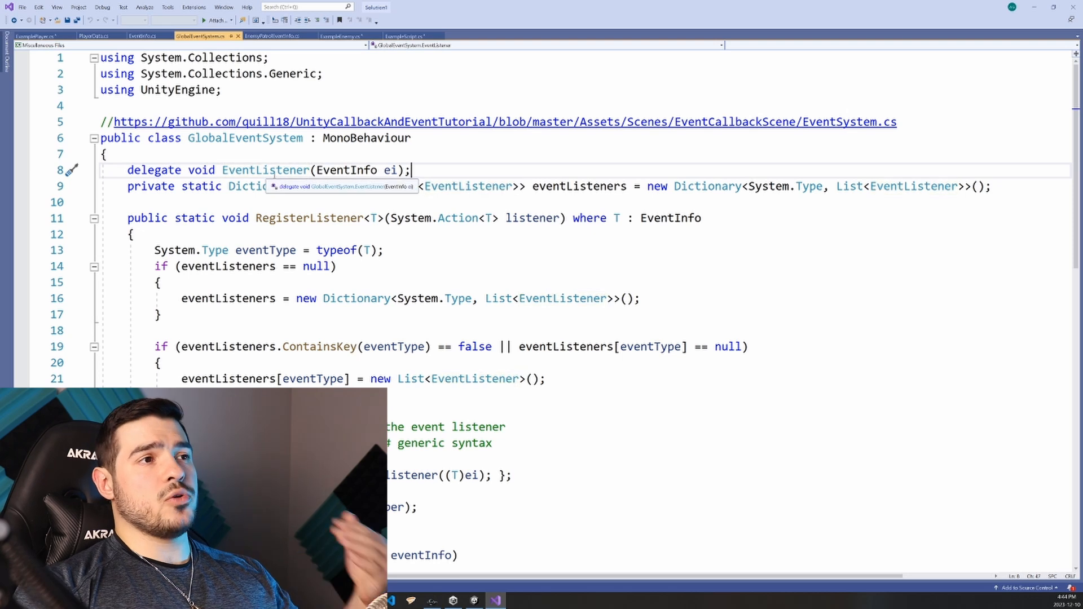
double_click(265, 169)
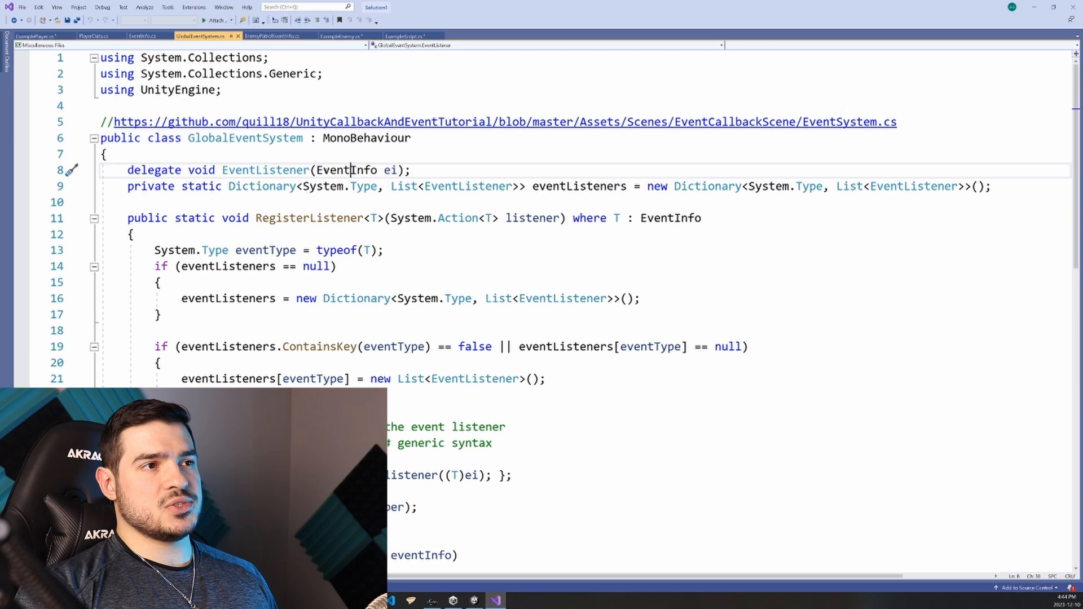
double_click(344, 169)
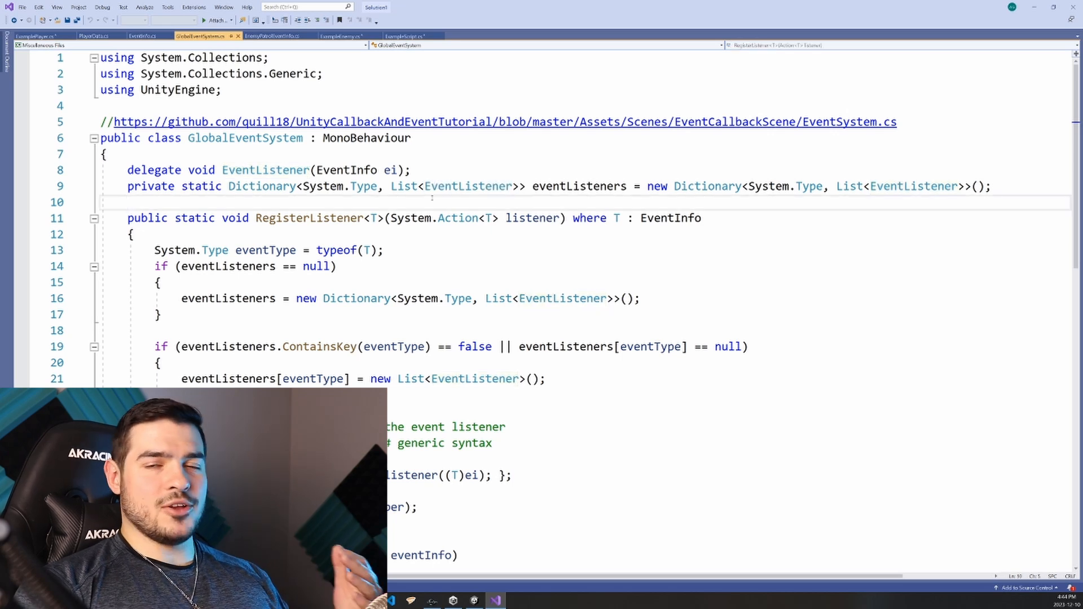
scroll("down", 3)
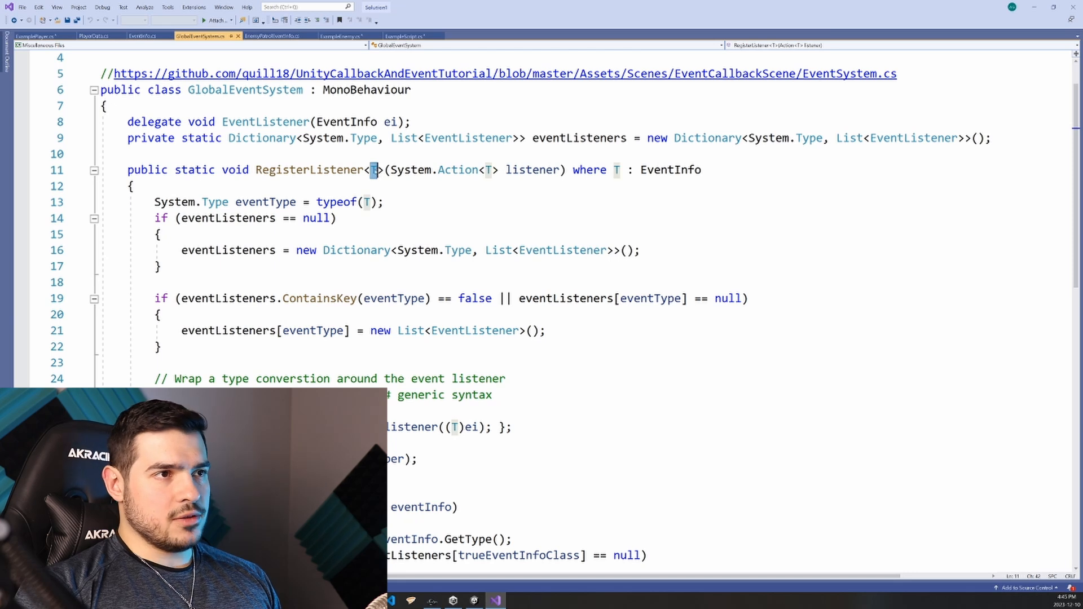
scroll("down", 3)
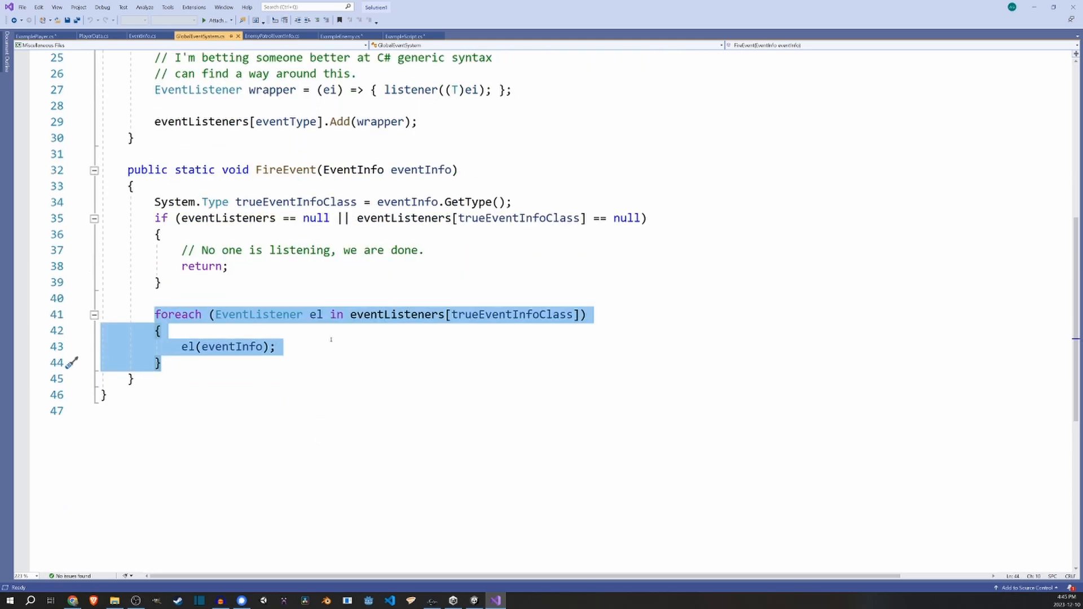
- View the abstract EventInfo class, then return to ExamplePlayer.cs
left_click(149, 35)
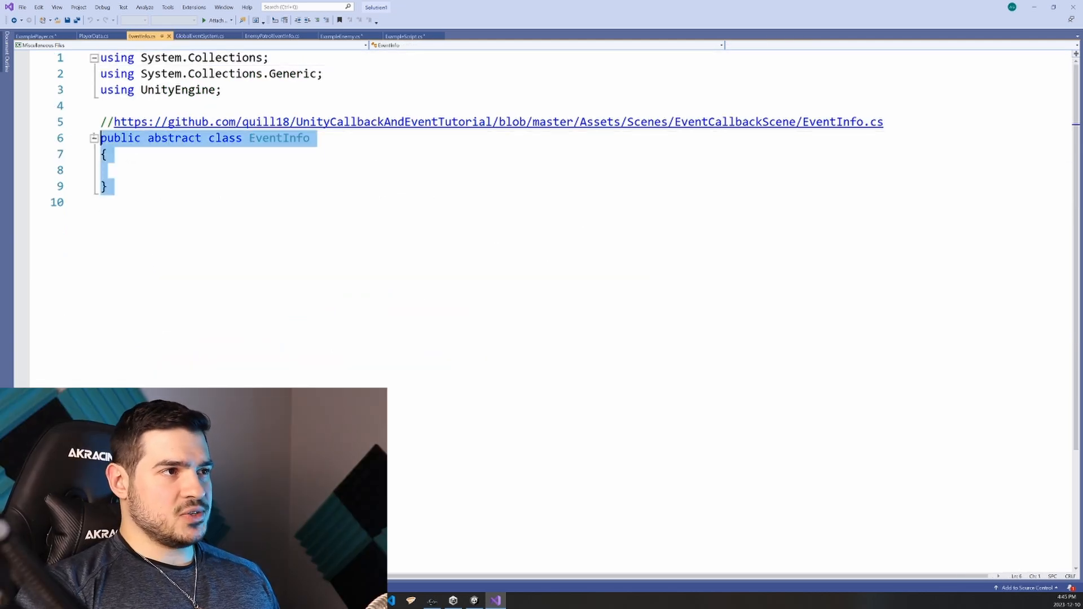
left_click(34, 37)
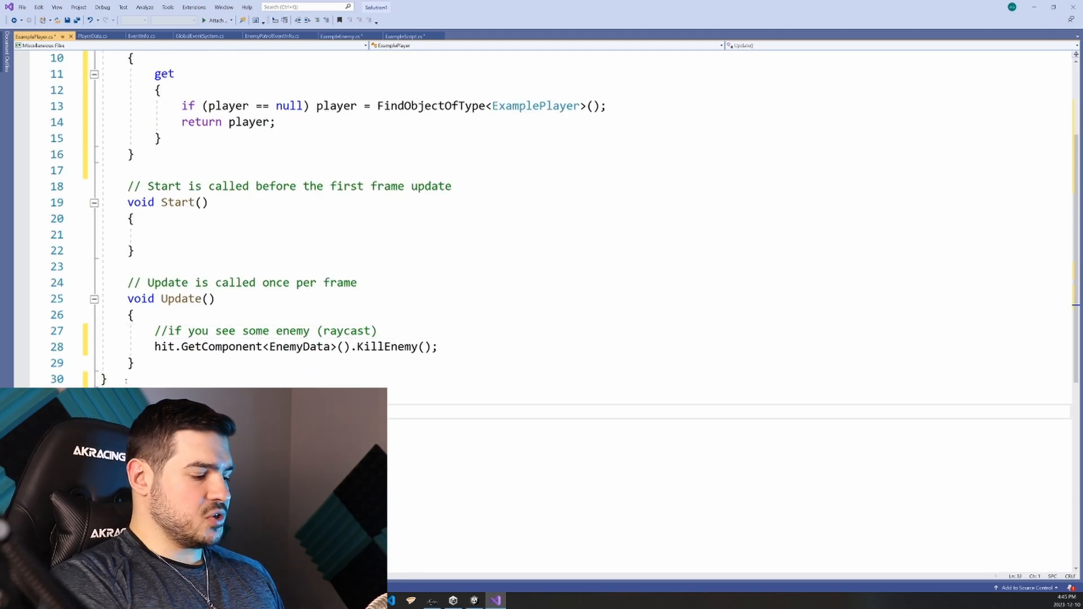
- Declare public class PlayerAttackExampleEvent : EventInfo { } after the ExamplePlayer class
type("class PlayerExampl")
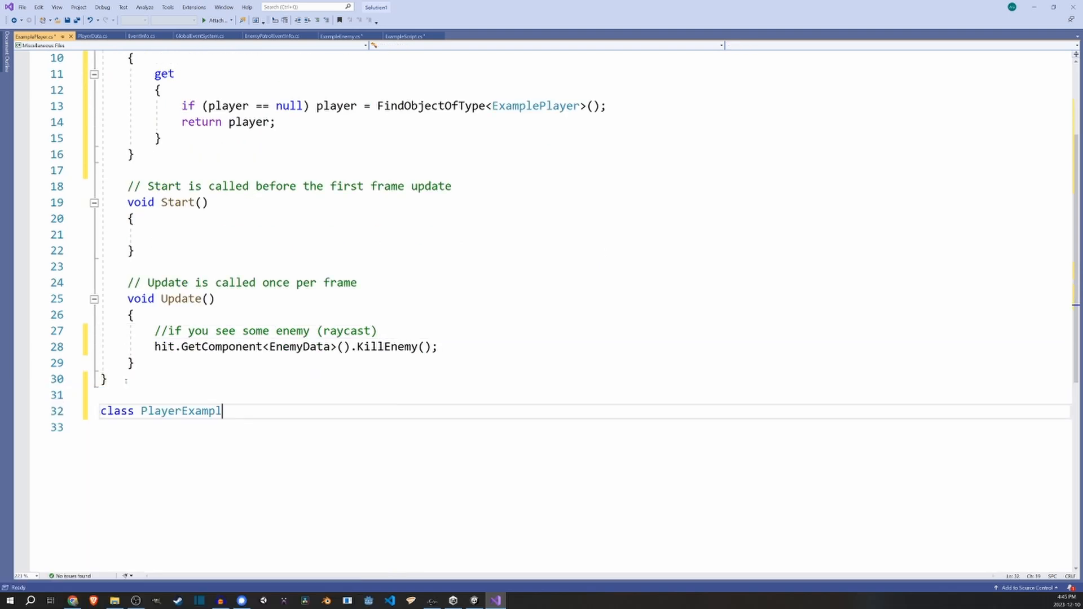
type("eInfo:")
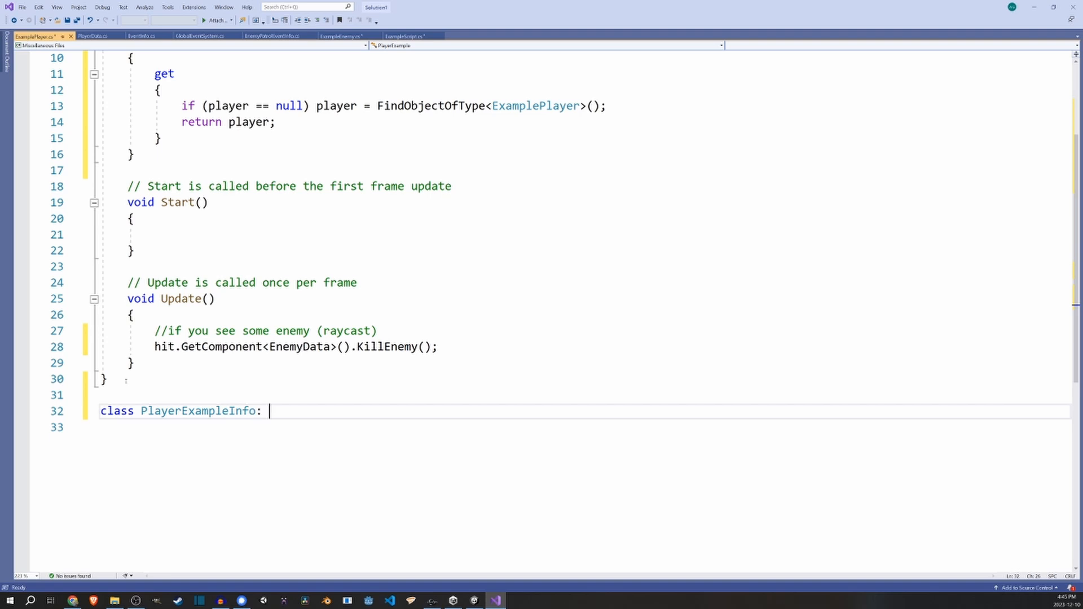
type("public")
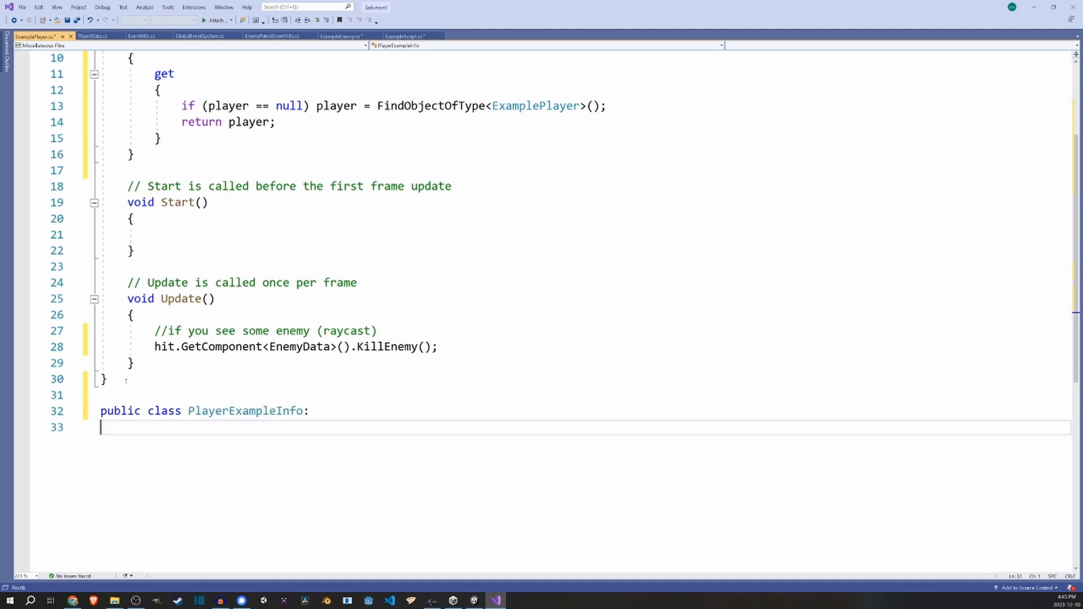
type("EventInfo")
type("{")
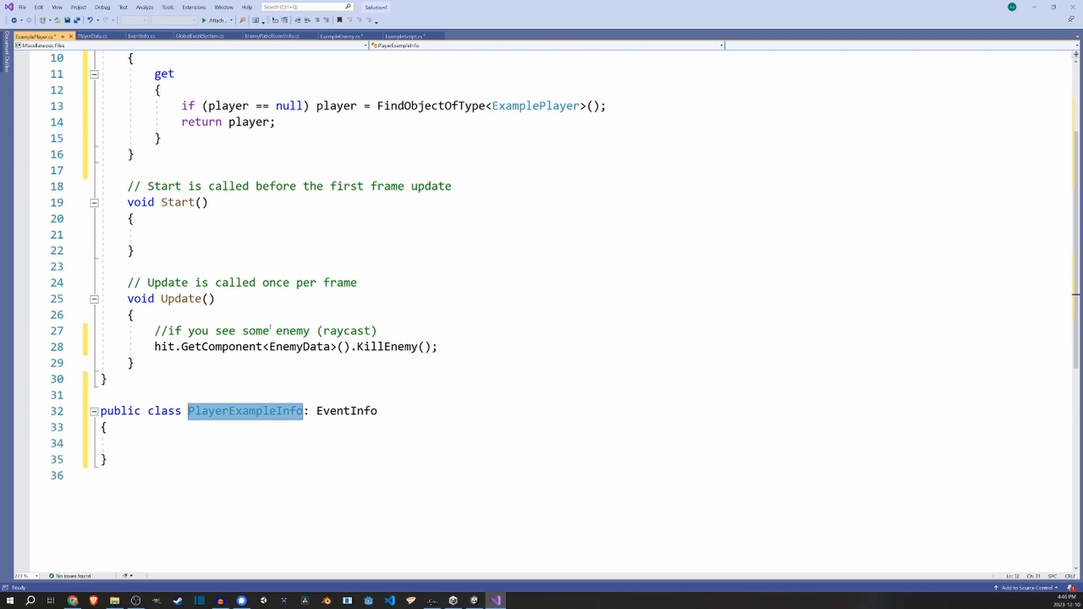
type("PlayerAttack")
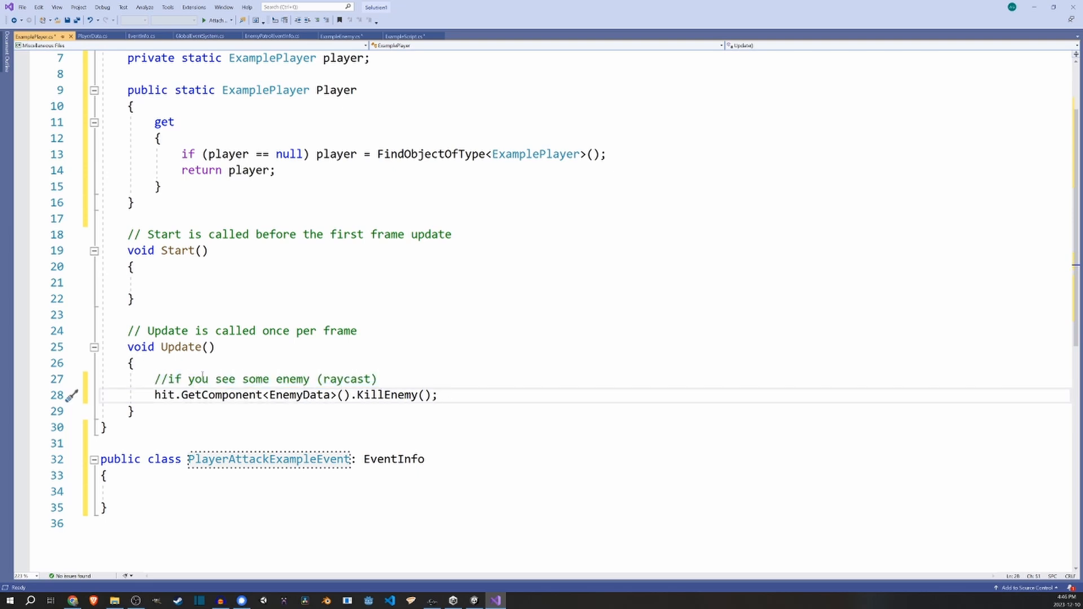
- Replace Update's KillEnemy call with GlobalEventSystem.FireEvent(new PlayerAttackExampleEvent()), then switch to ExampleEnemy.cs
left_click_drag(155, 394, 438, 394)
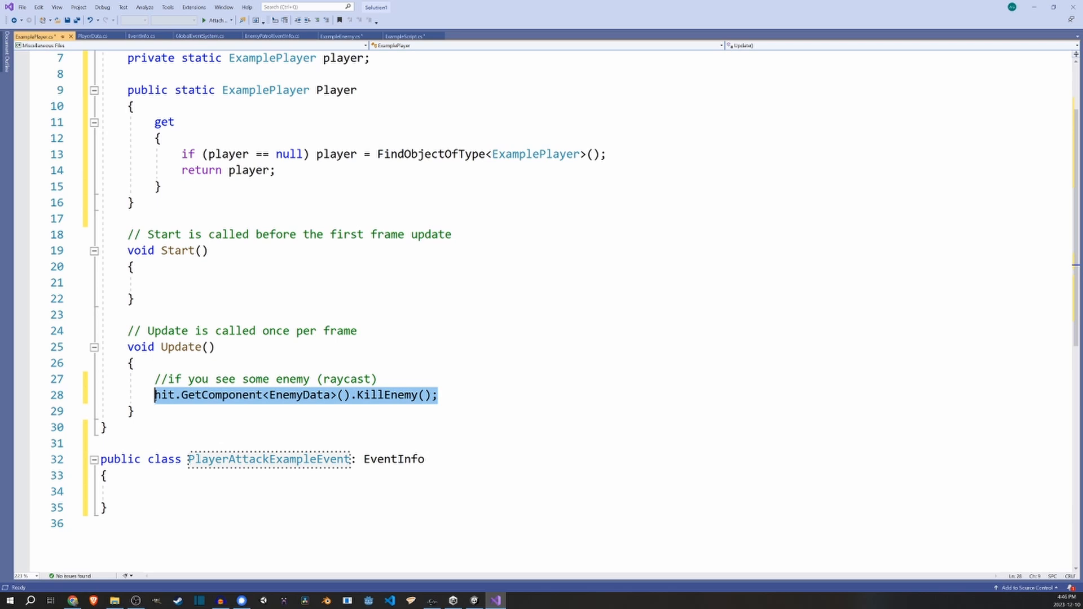
type("Global")
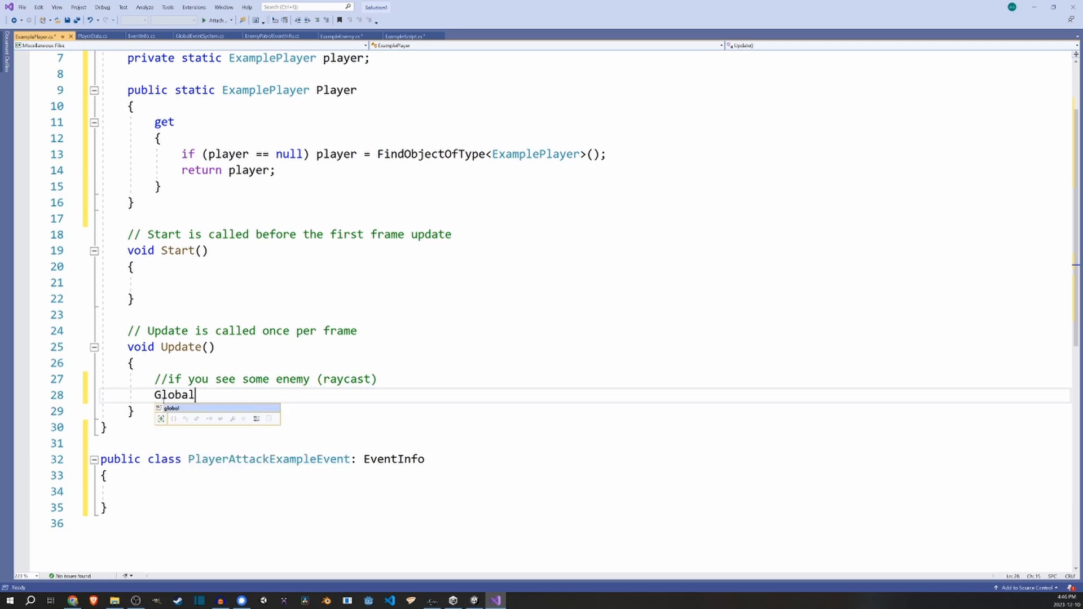
type("EventSystem.")
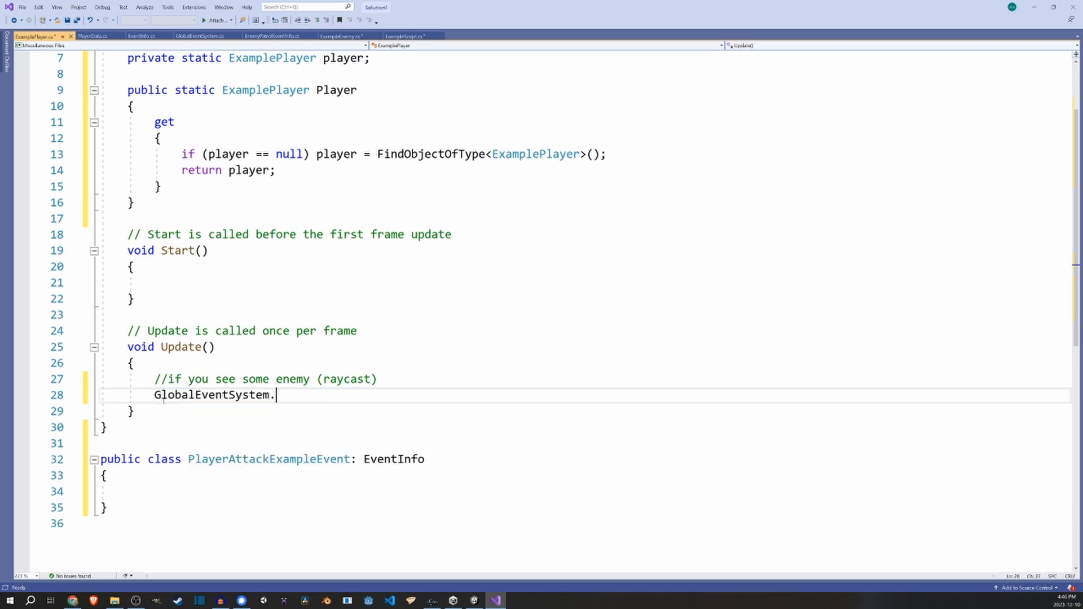
type("FireEvent<Even")
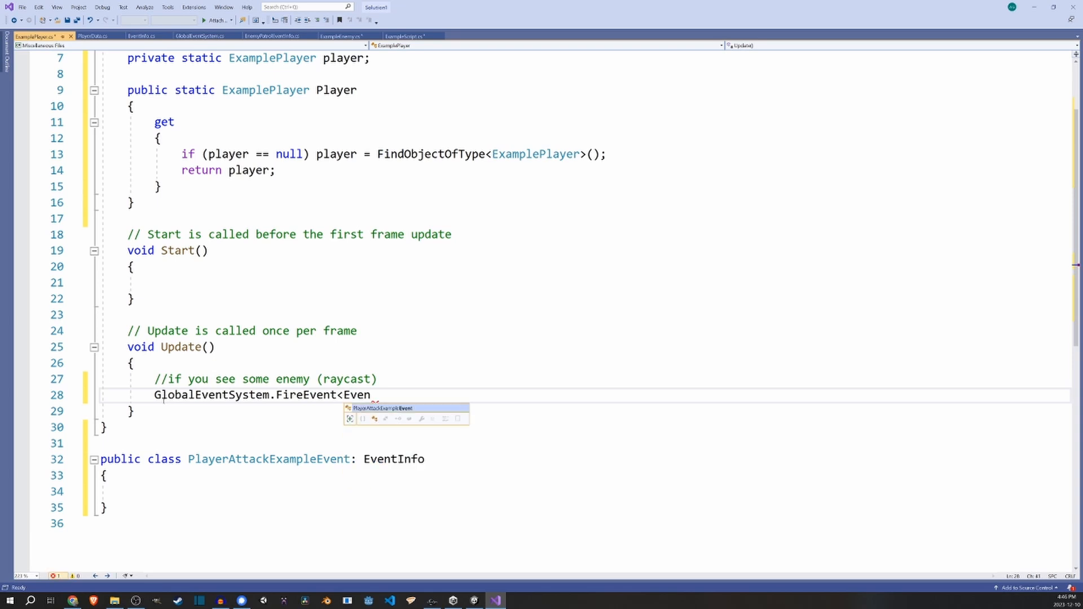
type("tIfno")
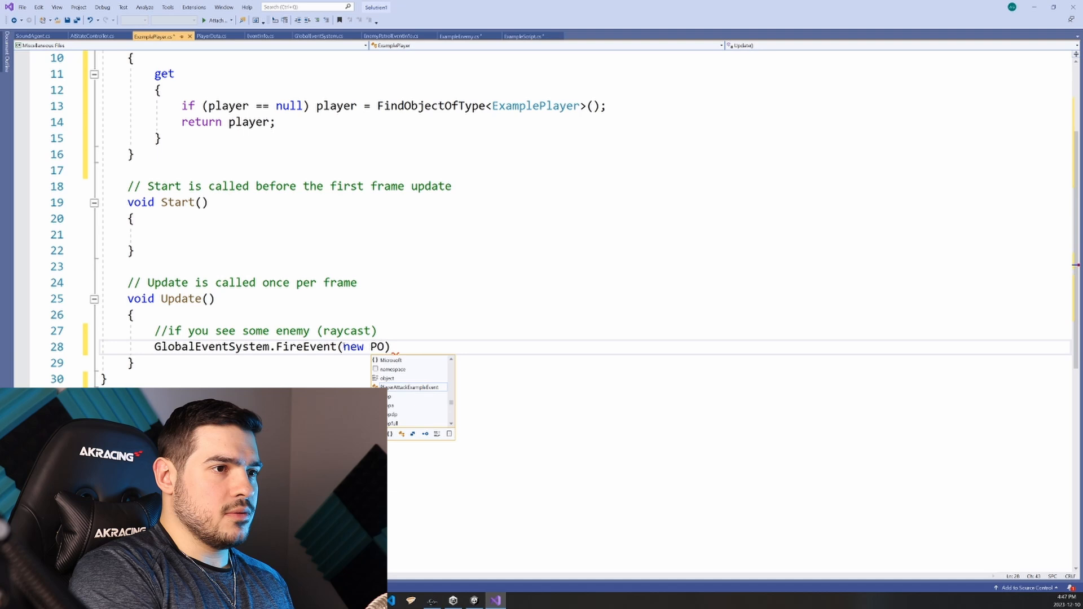
type("PlayerAttack")
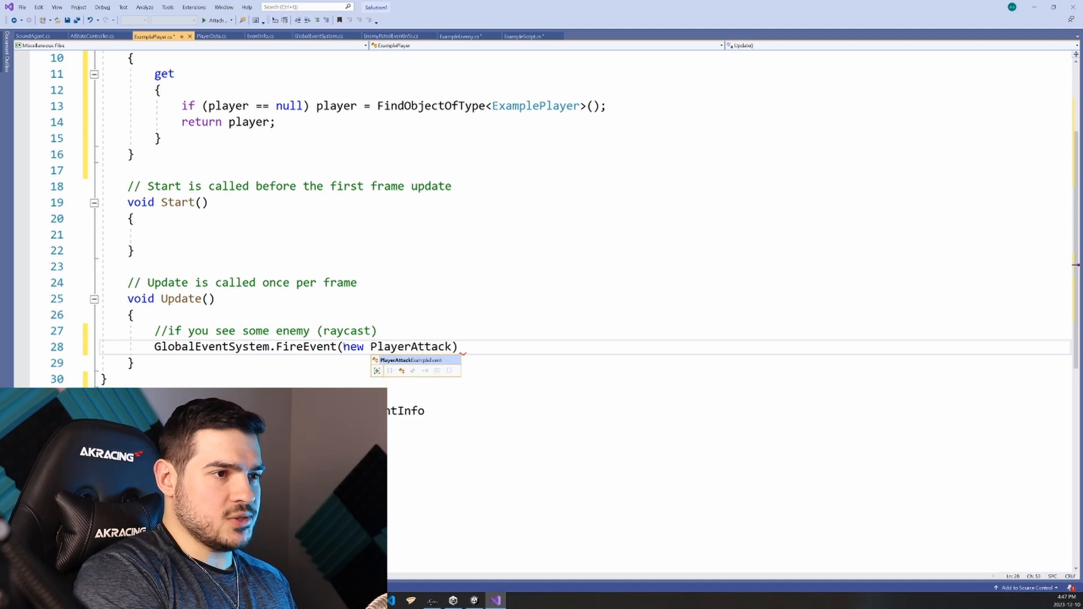
key("Tab")
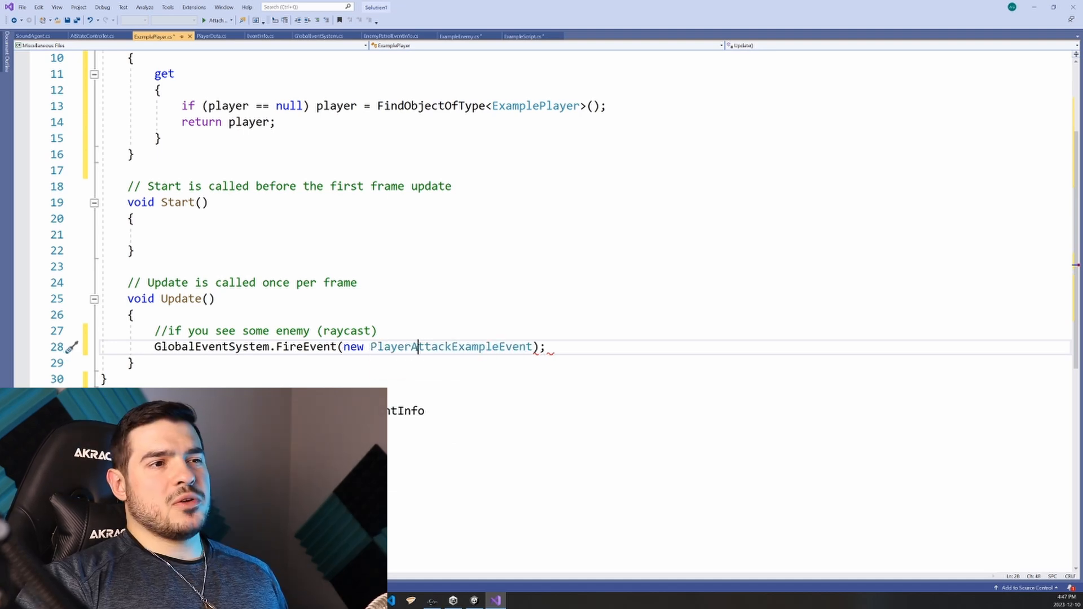
double_click(449, 347)
type("()")
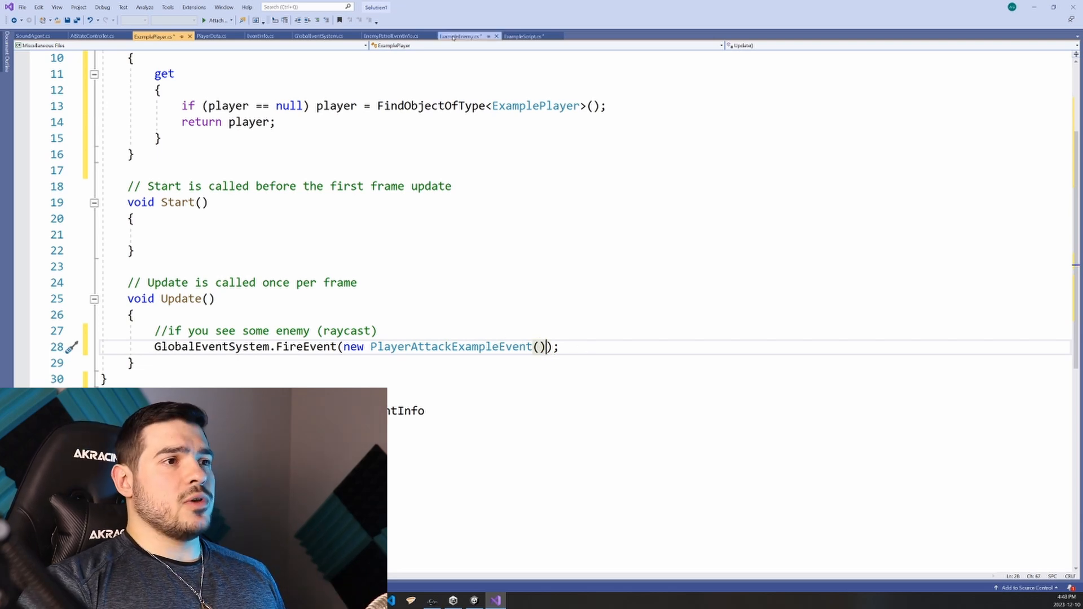
left_click(461, 35)
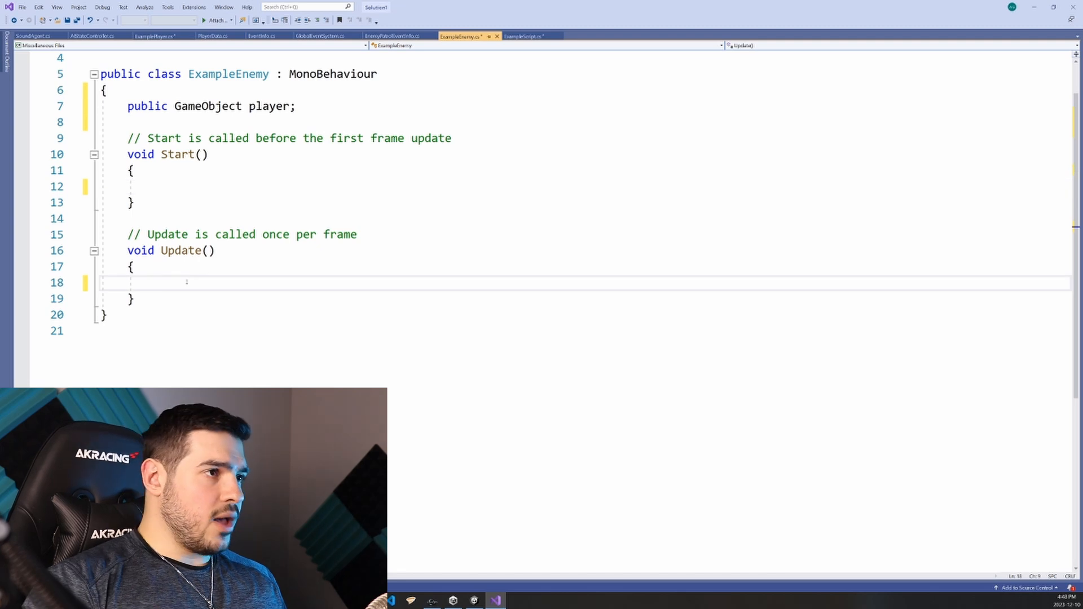
- Write public void OnAttackListener(PlayerAttackExampleEvent eventInfo) with Debug.Log("I am dead!") in ExampleEnemy
left_click(155, 187)
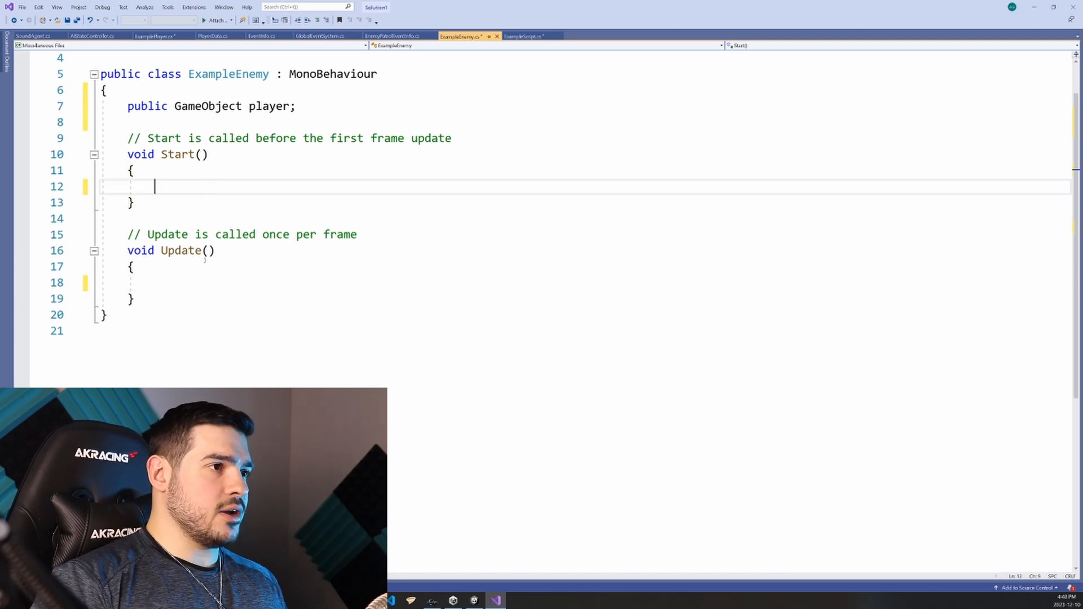
type("public void GetAttac")
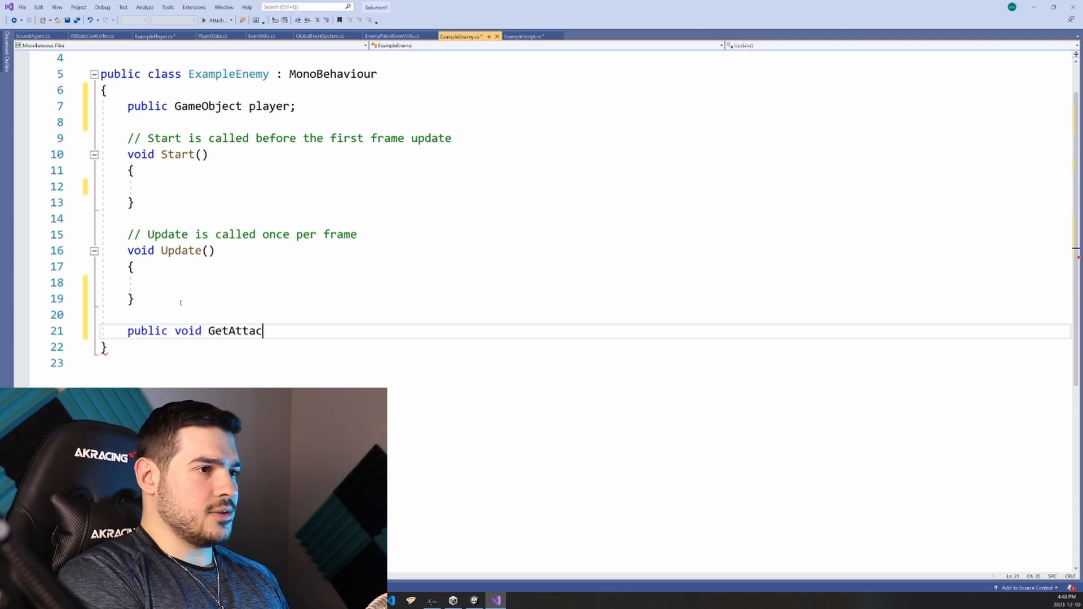
type("OnAttack")
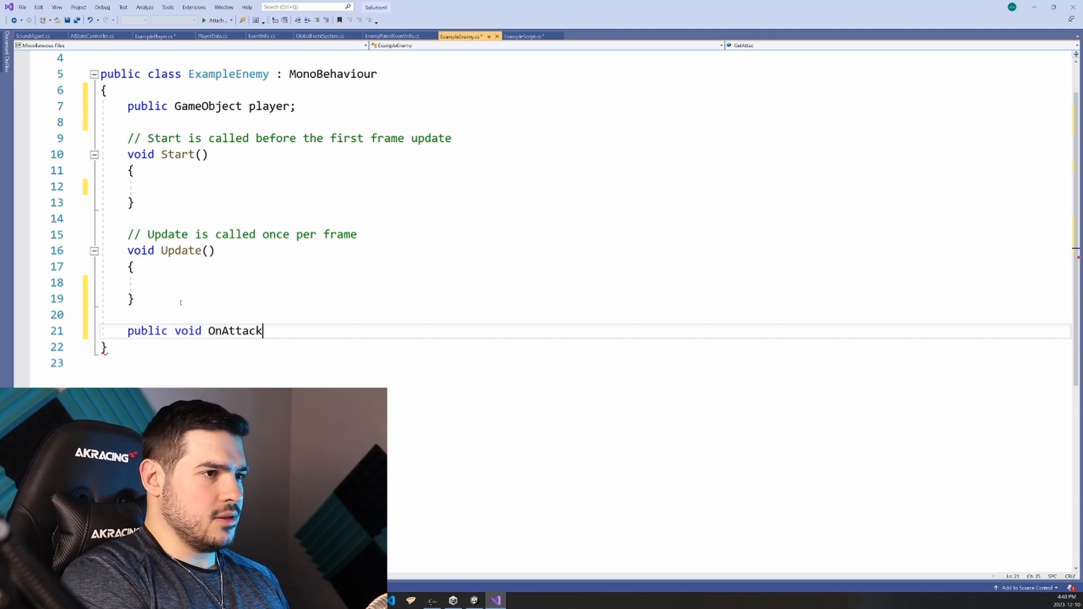
type("Listener()")
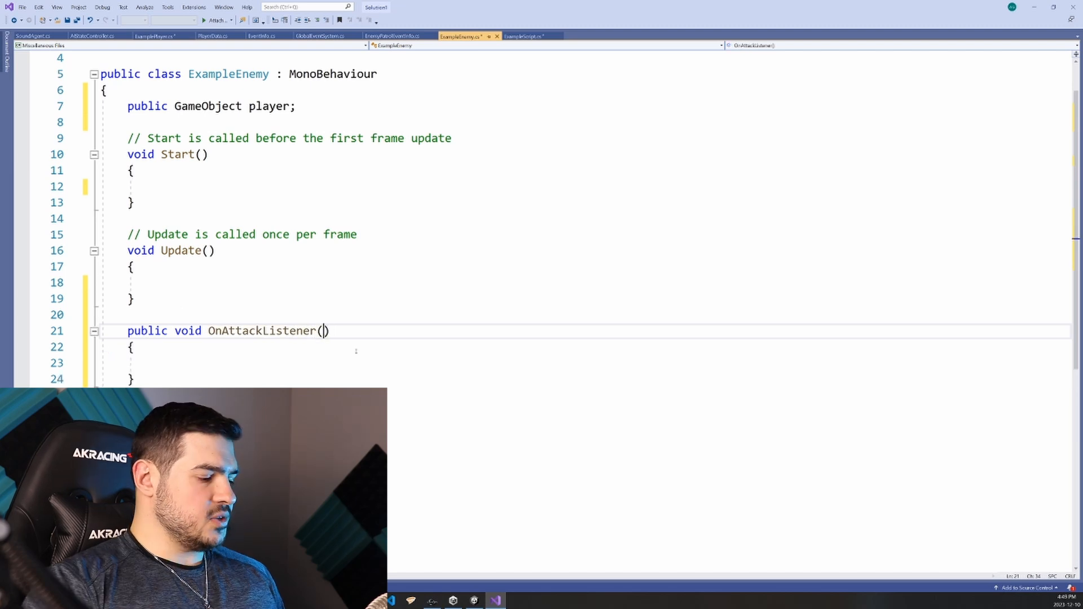
type("PlayerAttackExampleEvent eventInfo")
left_click(585, 363)
type("Debug.Log(\"")
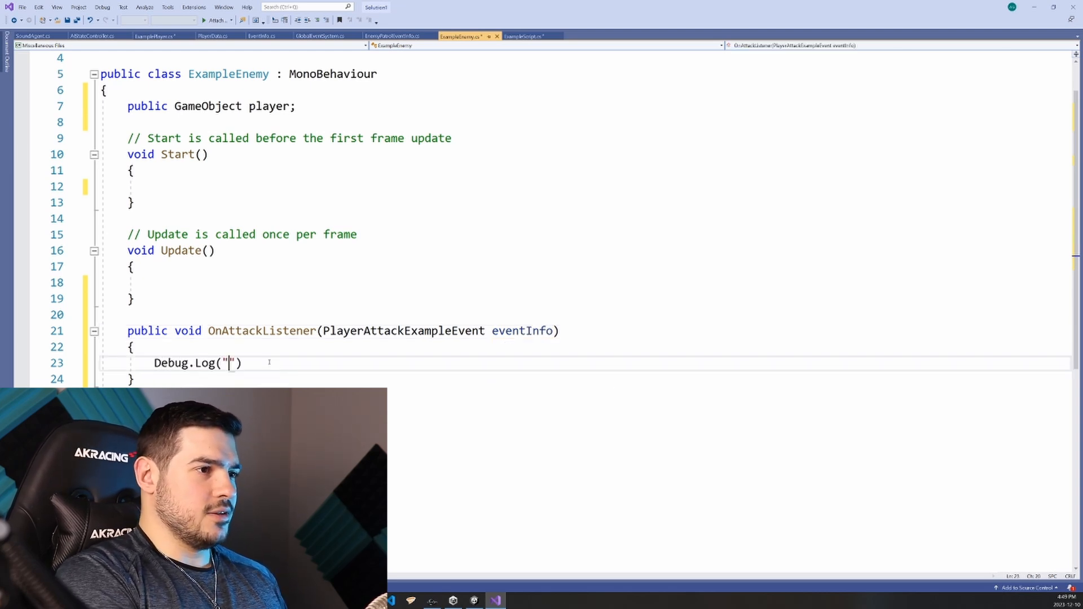
type("I am dead!")
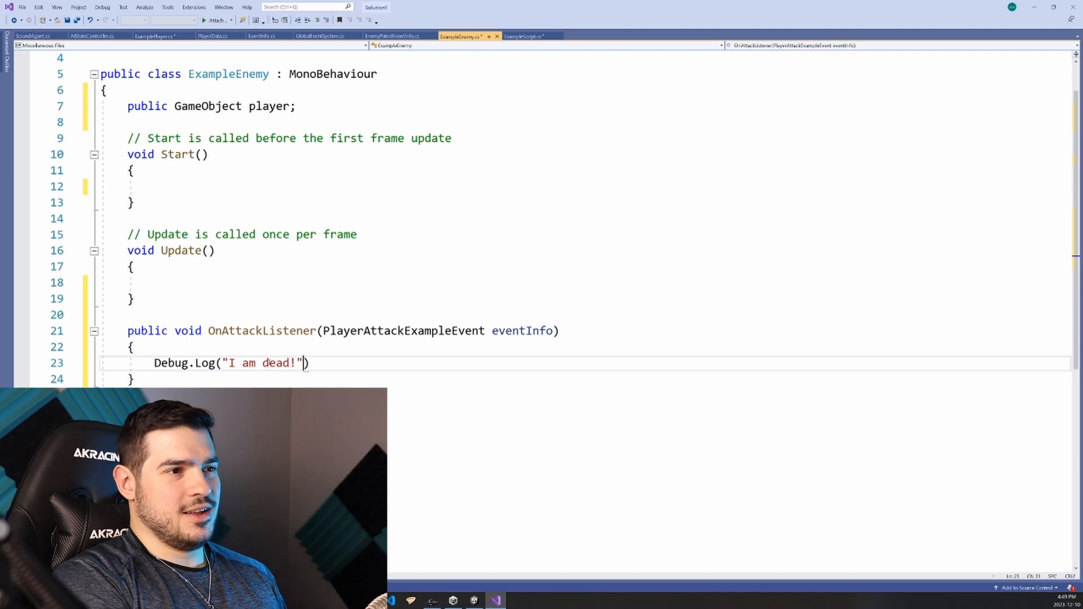
type("Gl")
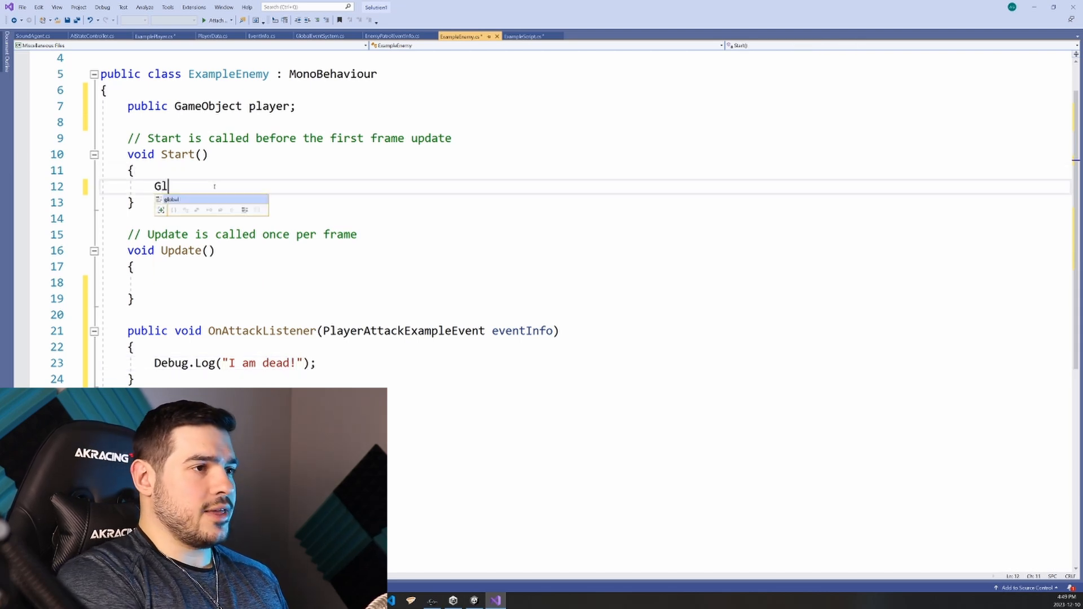
- In Start, add GlobalEventInfo.RegisterEvent<PlayerAttackExampleEvent>(OnAttackListener);
type("obalEventInfo.Regist")
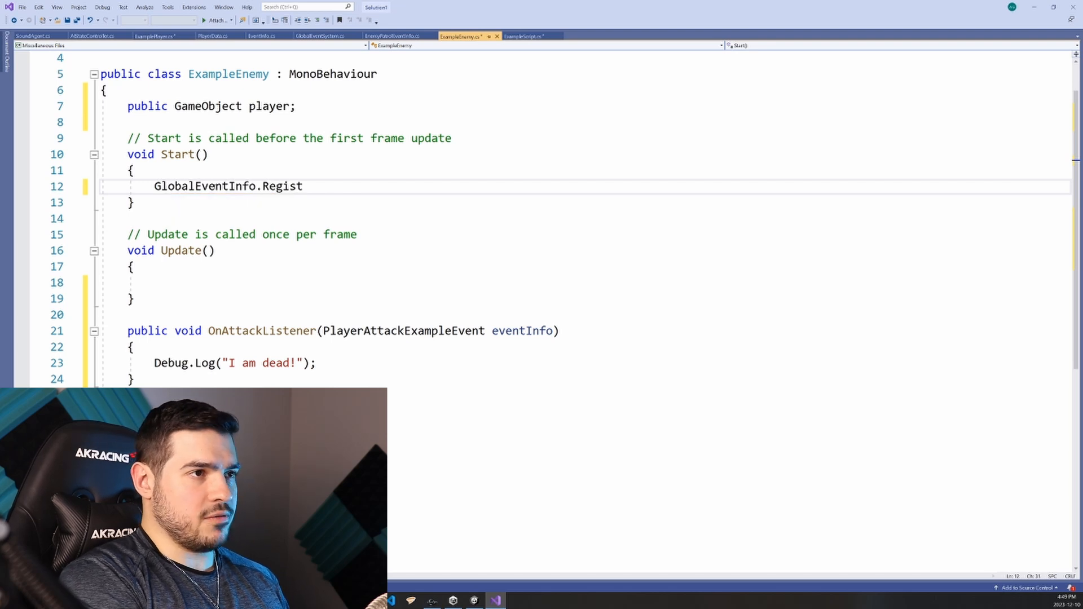
type("erEventL")
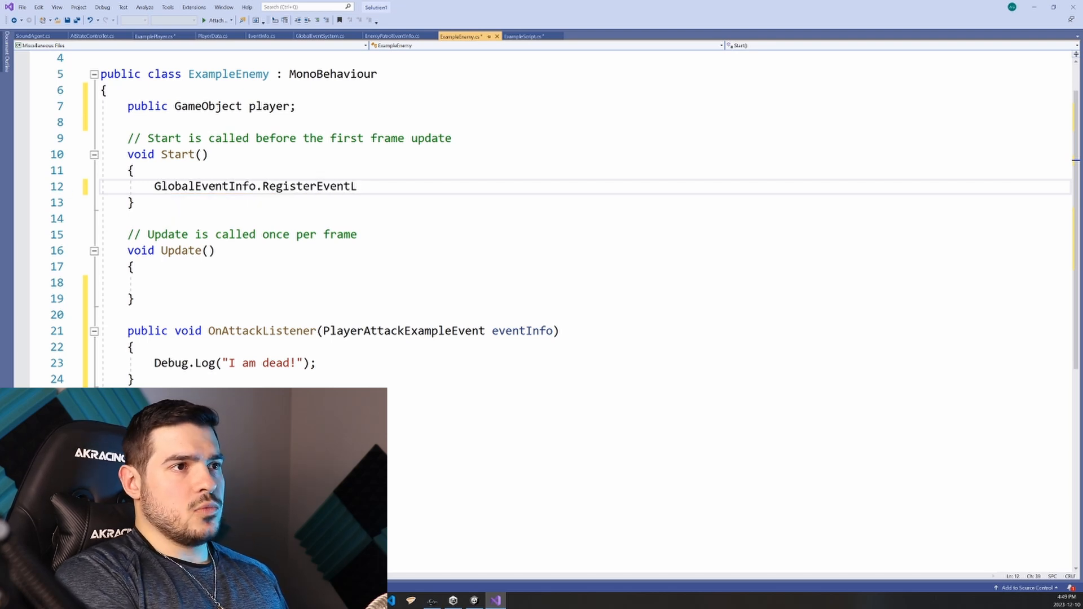
type("<")
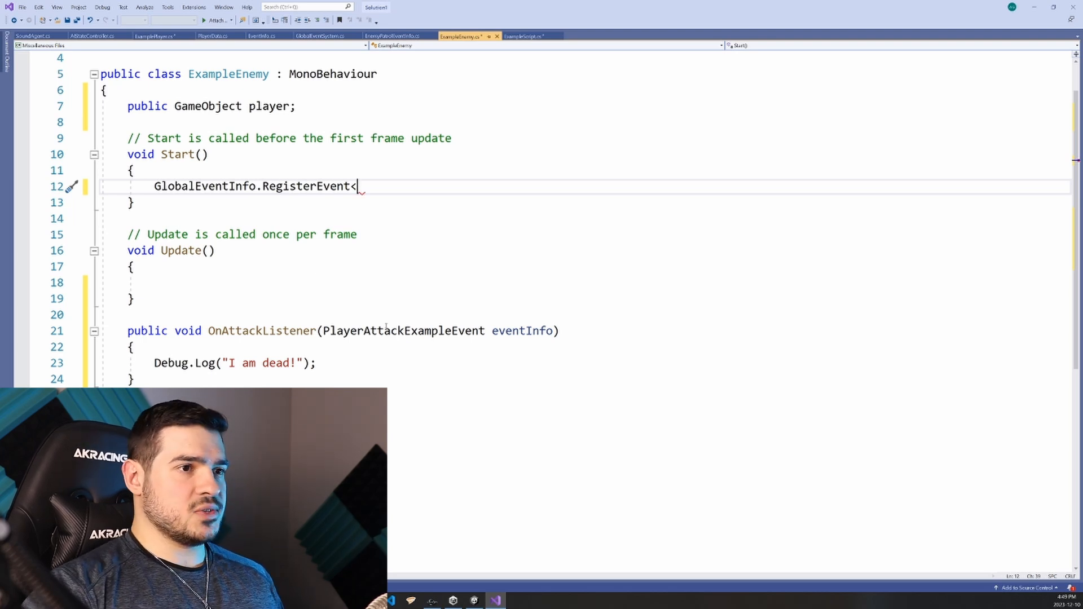
type("PlayerAttackExampleEvent")
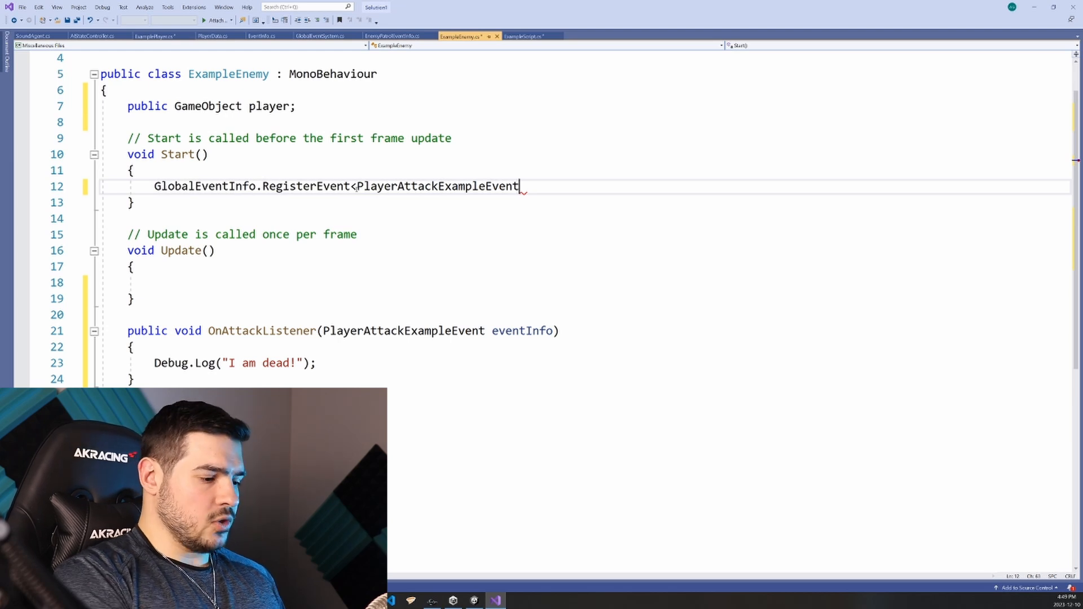
type(">()")
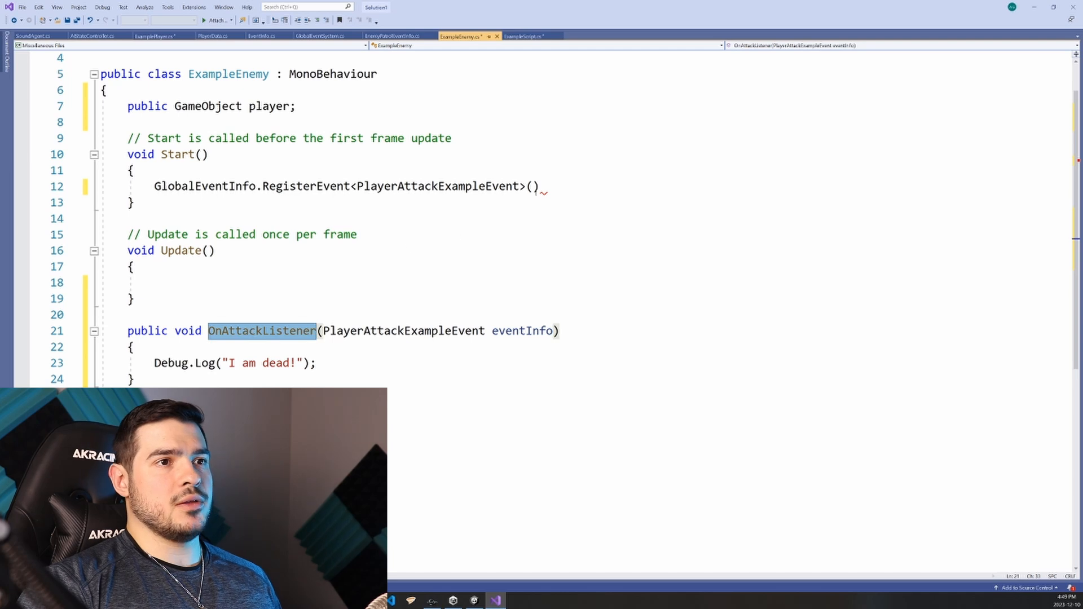
type("OnAttackListener")
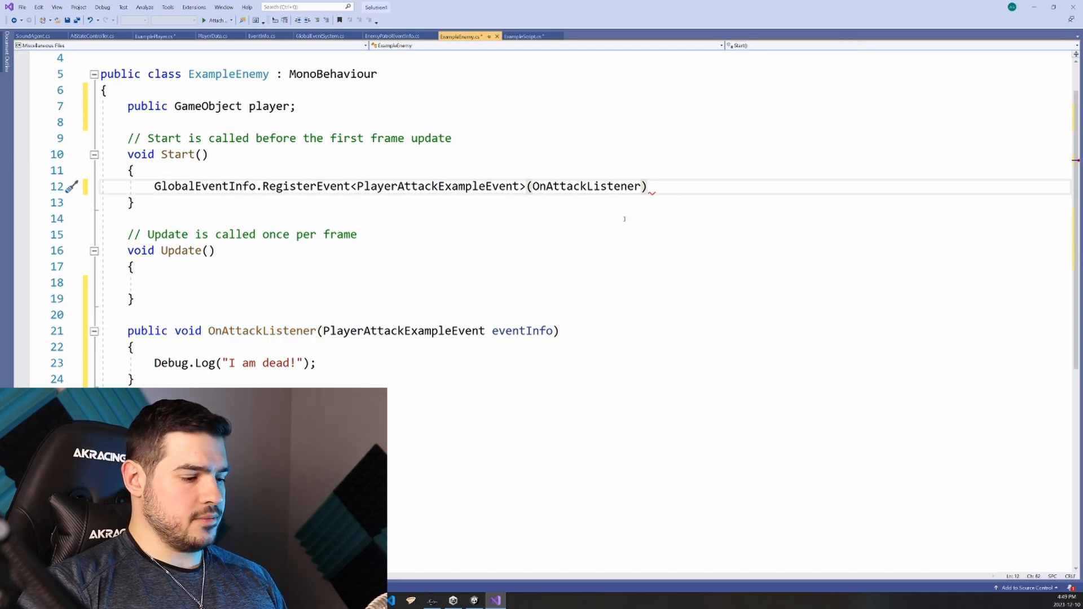
type(";")
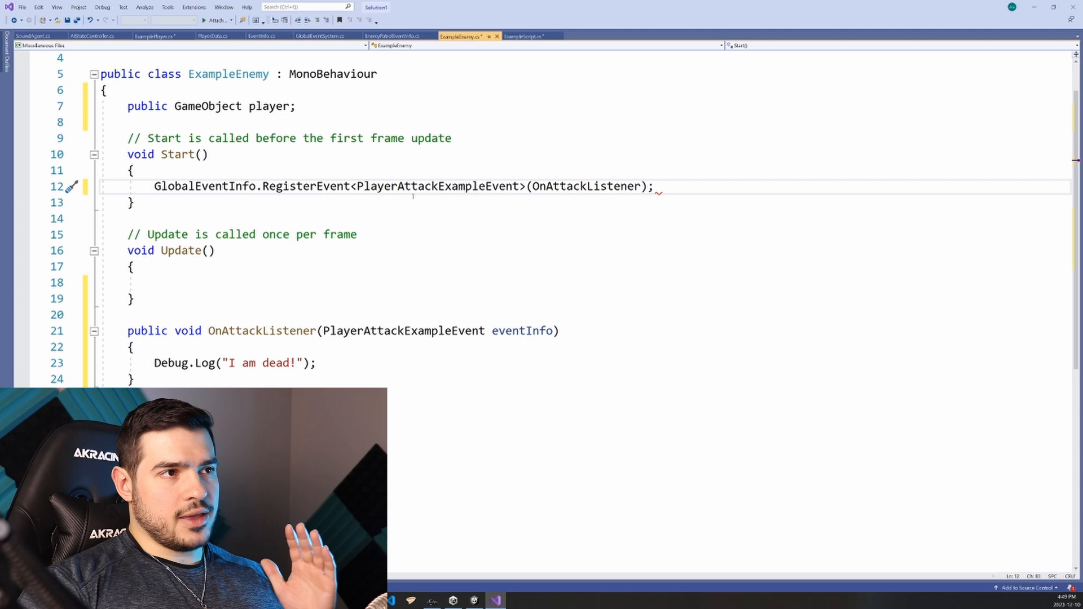
double_click(437, 186)
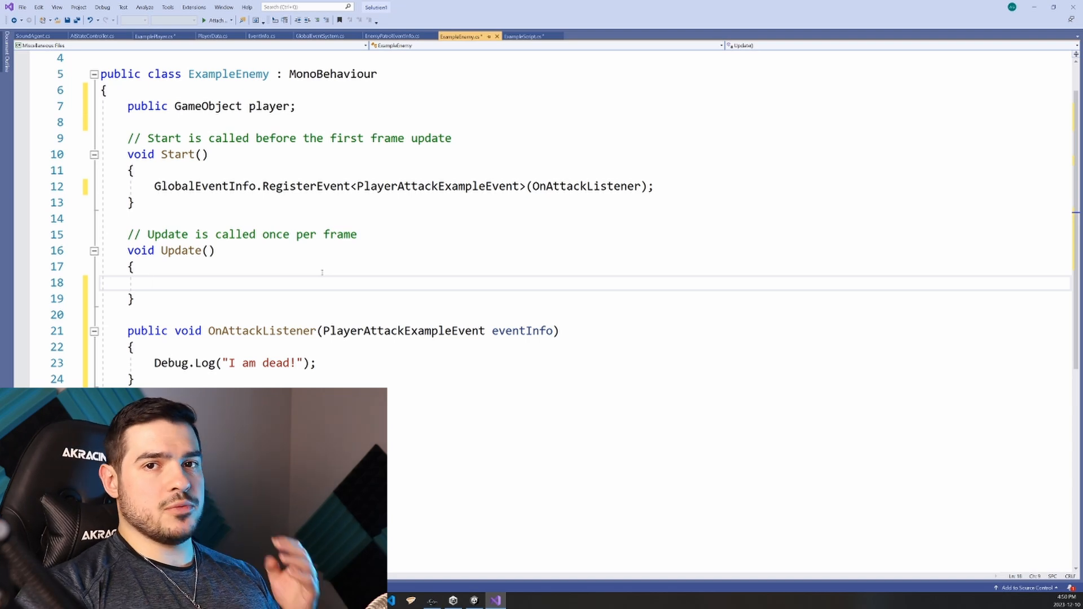
- Switch back to the ExamplePlayer.cs script
left_click(158, 36)
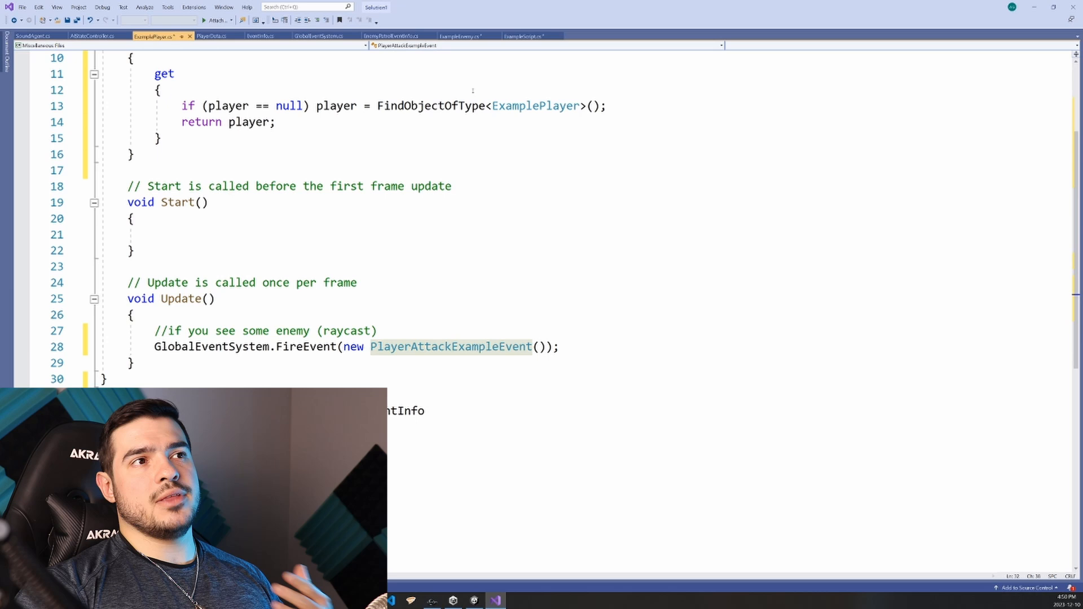
left_click(465, 35)
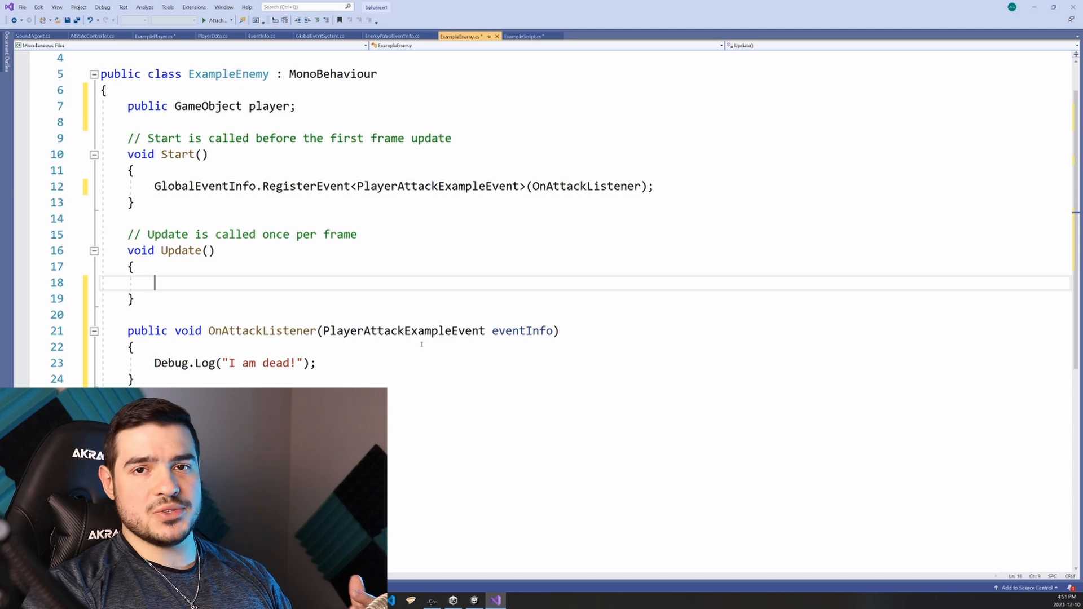
left_click(158, 35)
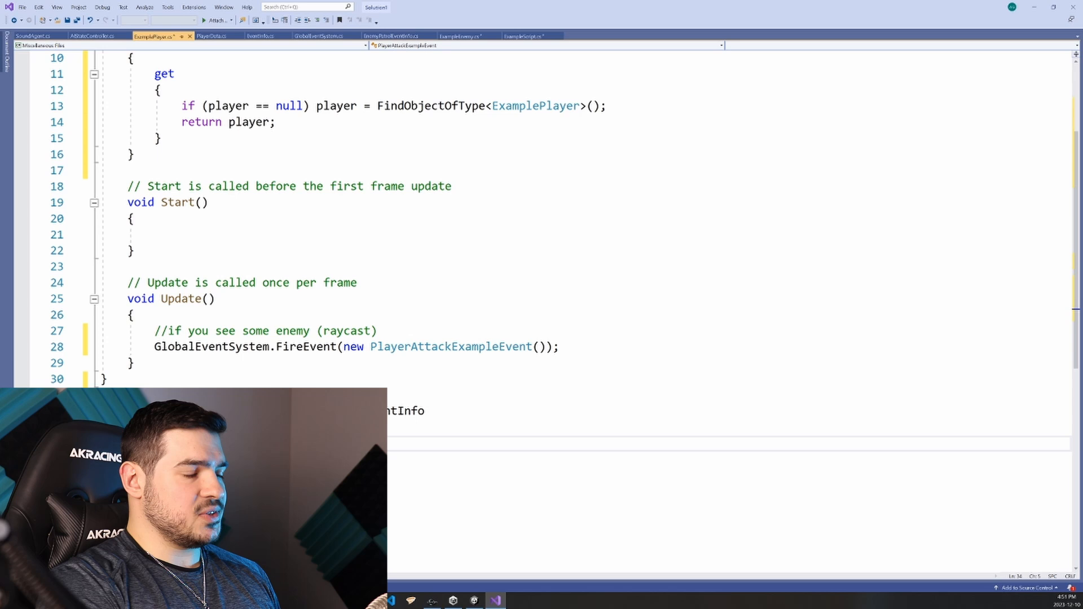
left_click(460, 36)
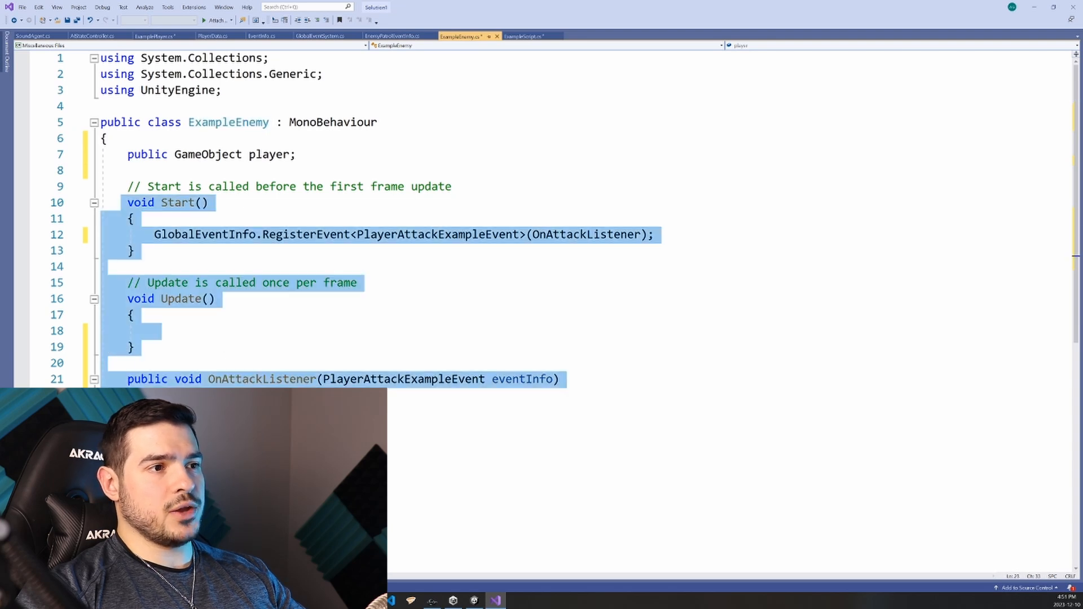
left_click(404, 264)
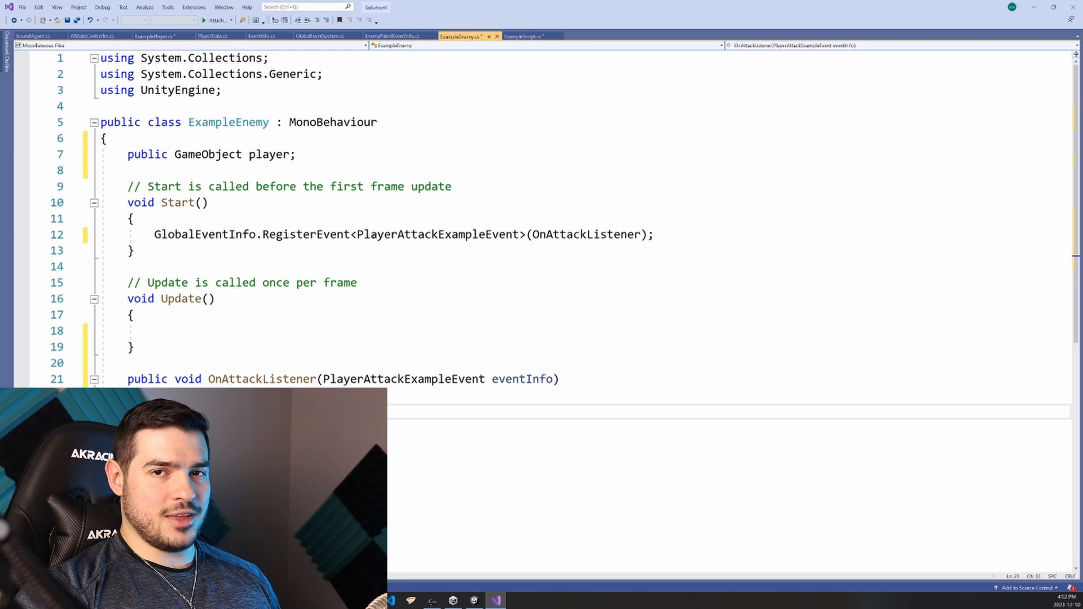
left_click(158, 36)
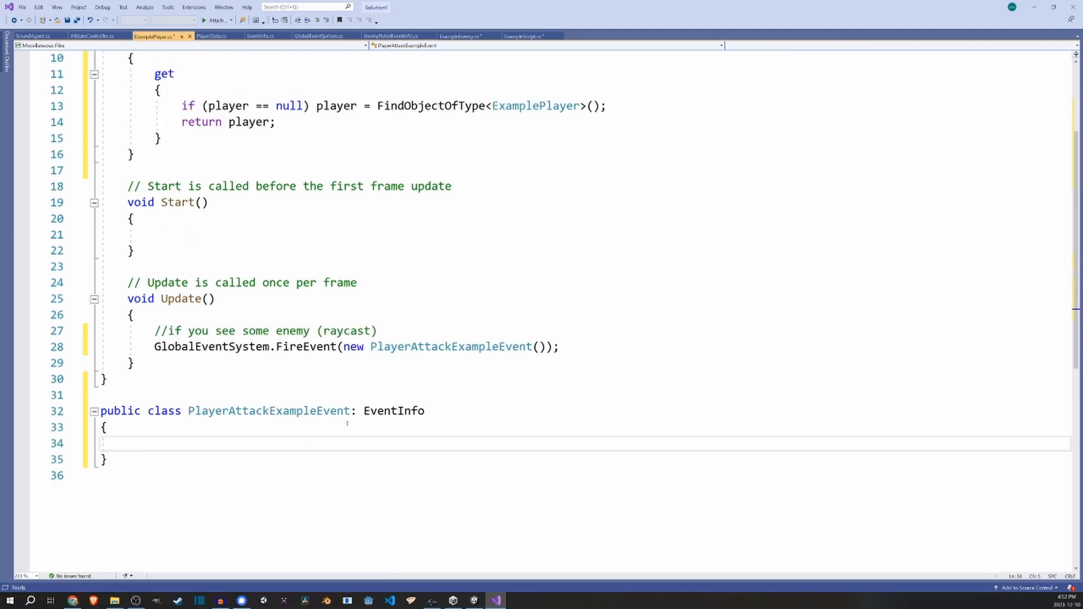
- Add a GameObject target field to PlayerAttackExampleEvent and begin passing hit.ge to its constructor
type("GameObj")
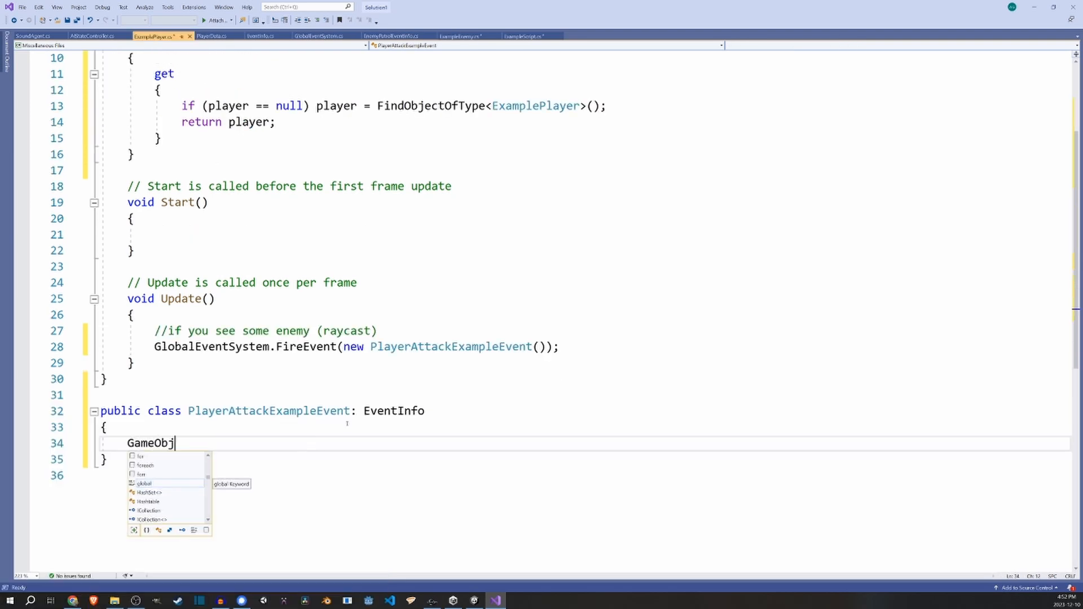
type("ect targert")
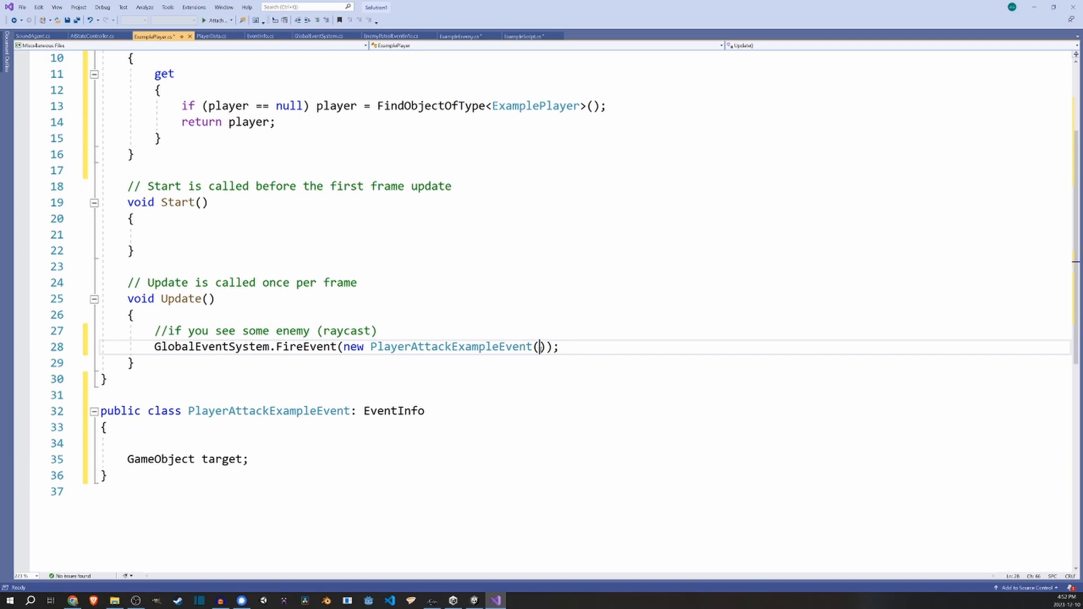
type("hit.")
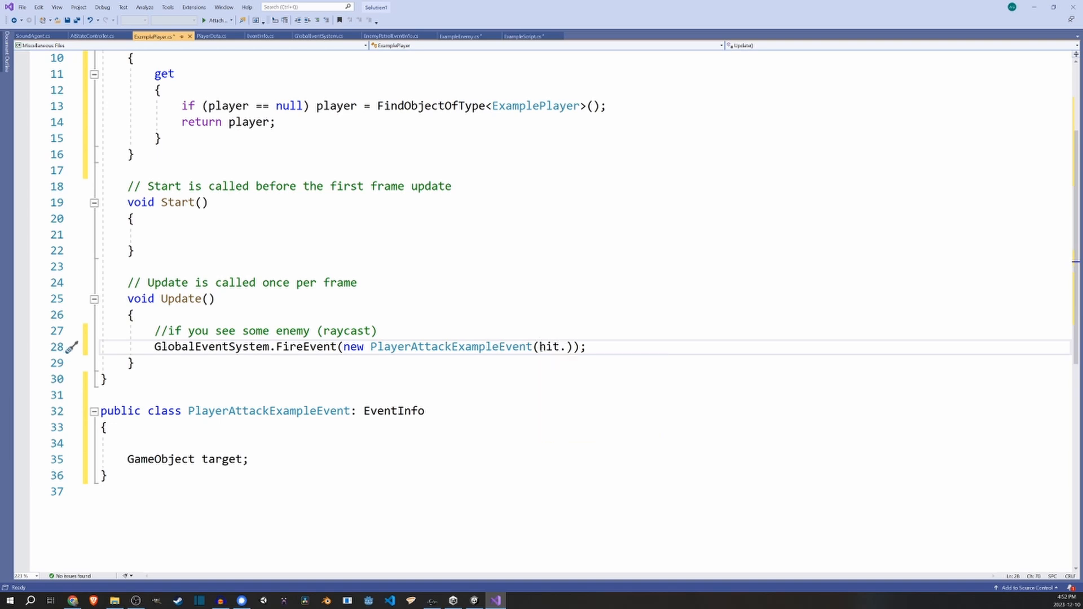
type("ge")
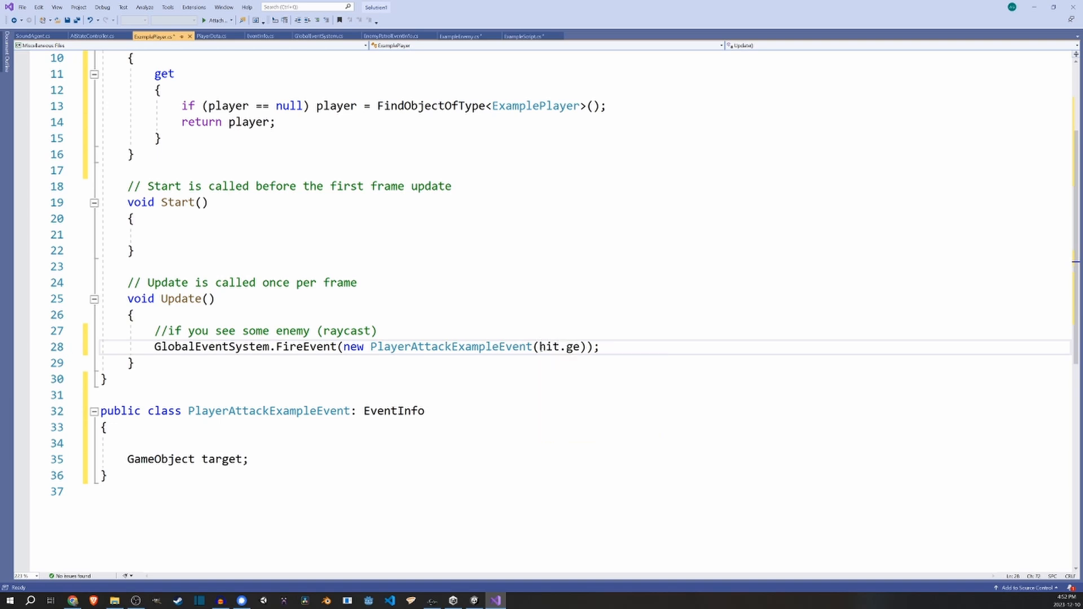
left_click(459, 36)
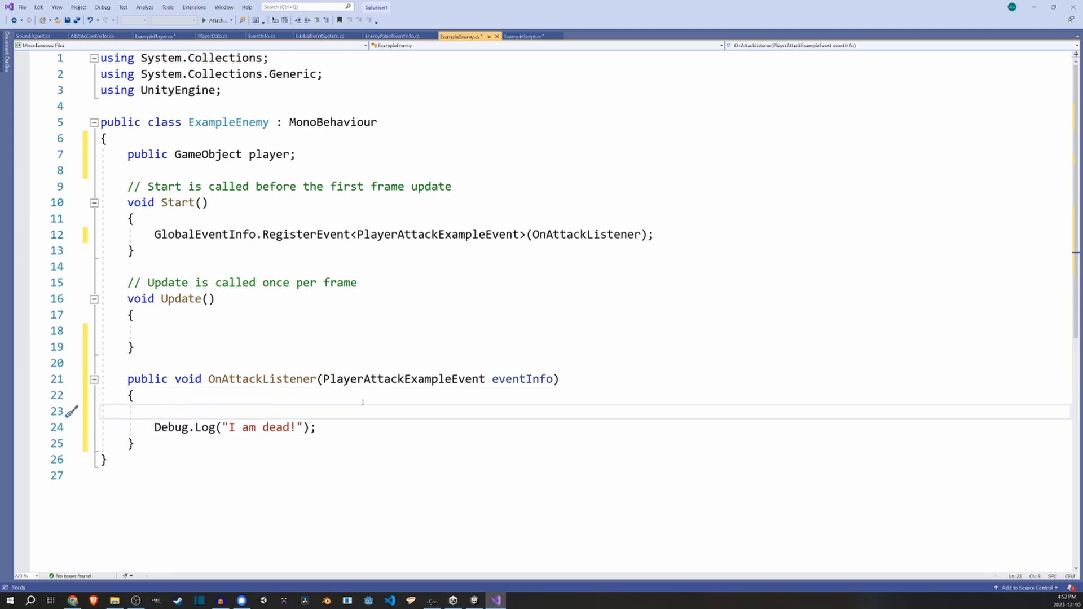
- Guard the "I am dead!" log with if(eventInfo.target == this.gameObject)
type("if(even)")
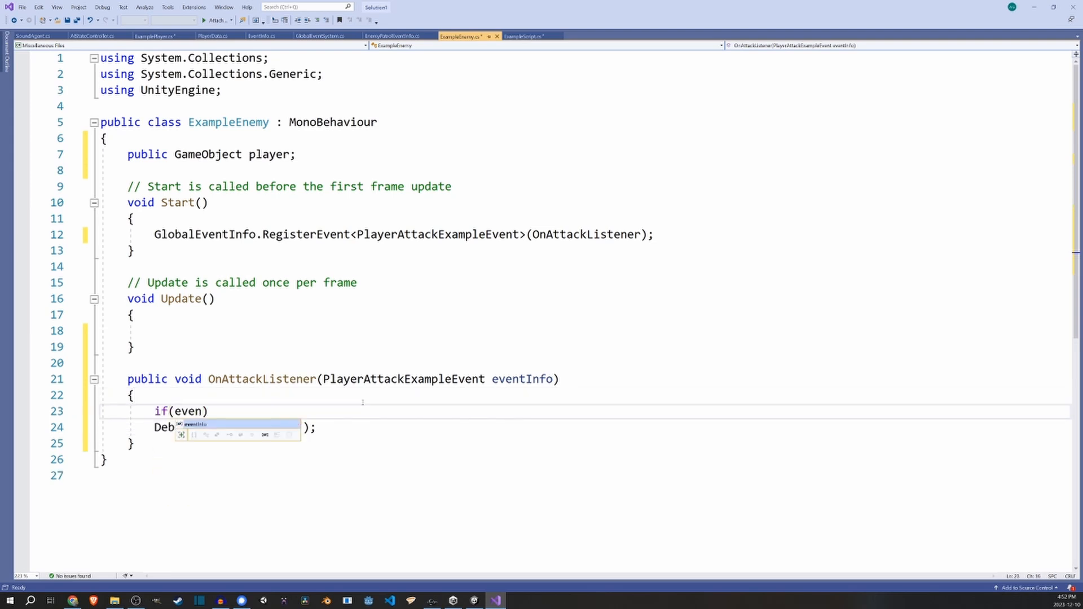
type("eventInfo.")
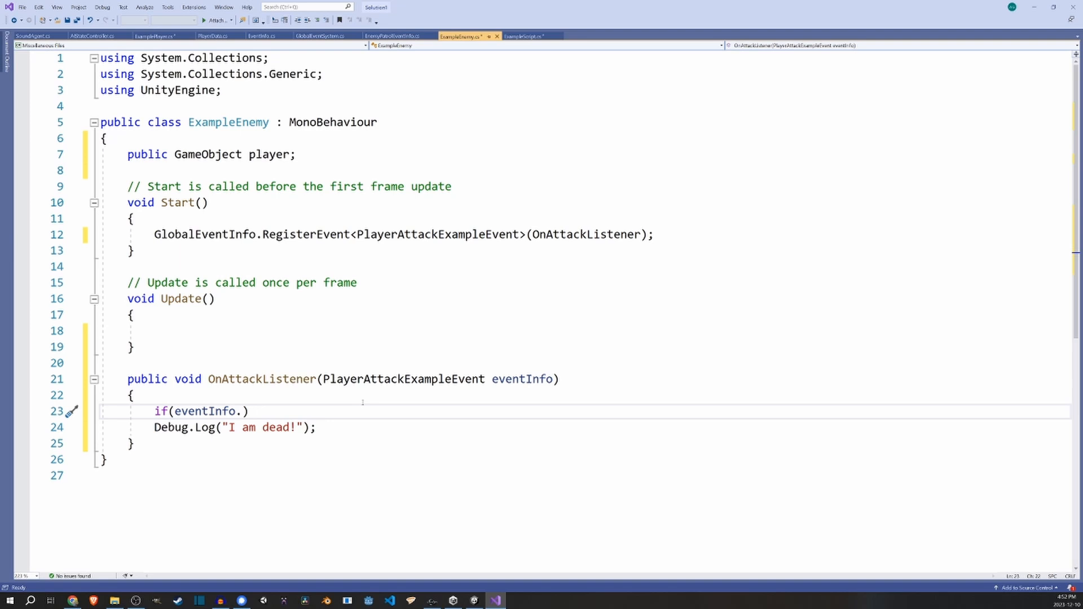
type("target == this.")
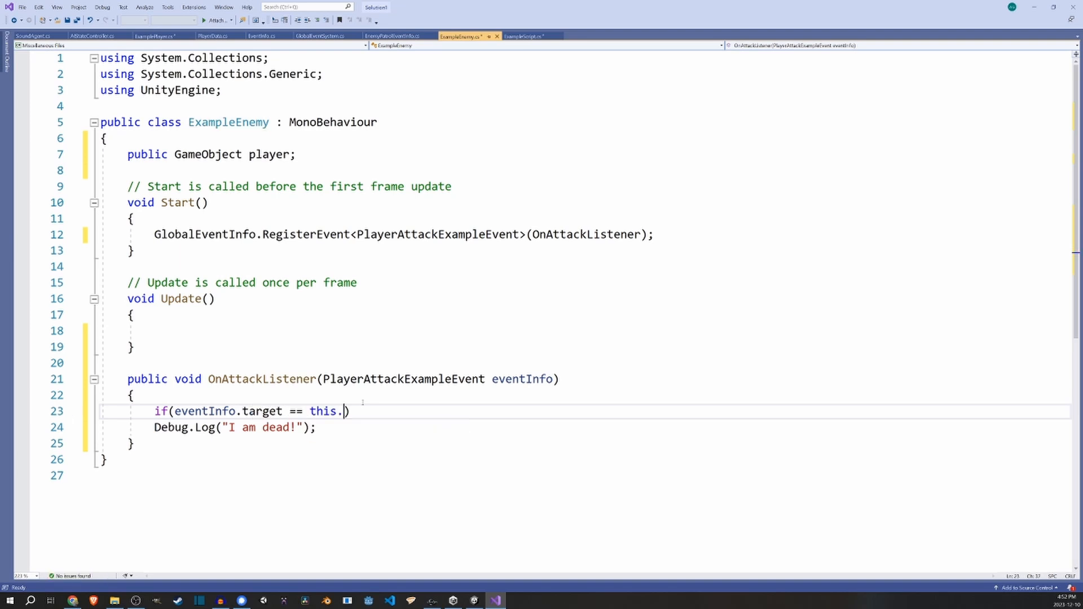
type("gameObject")
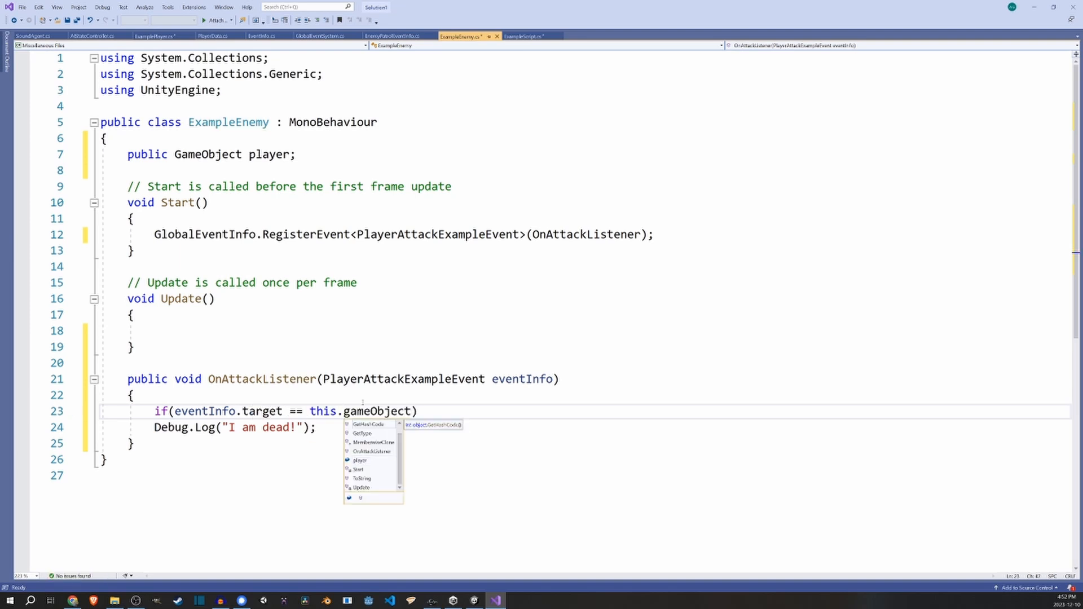